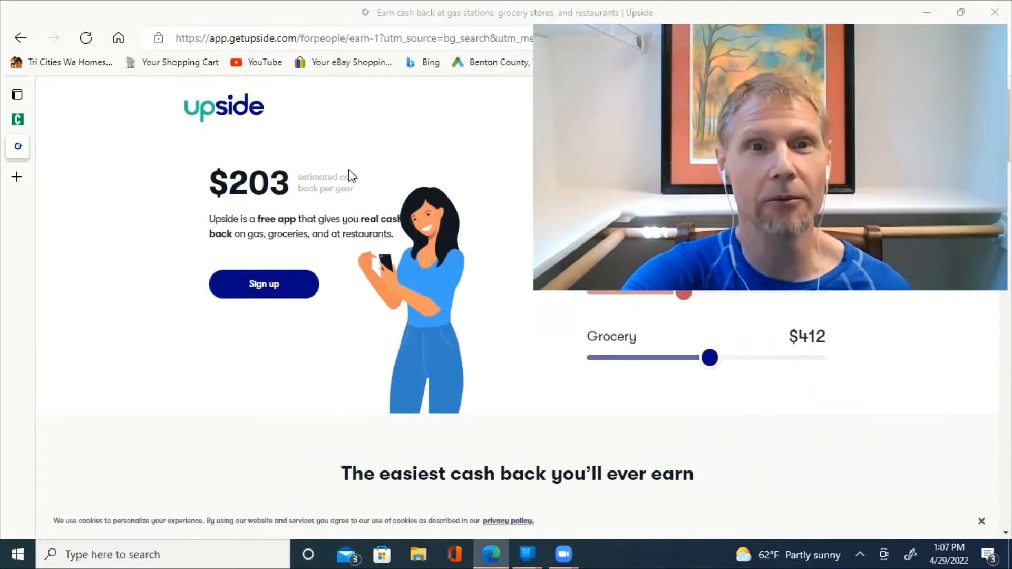
pyautogui.moveTo(391, 190)
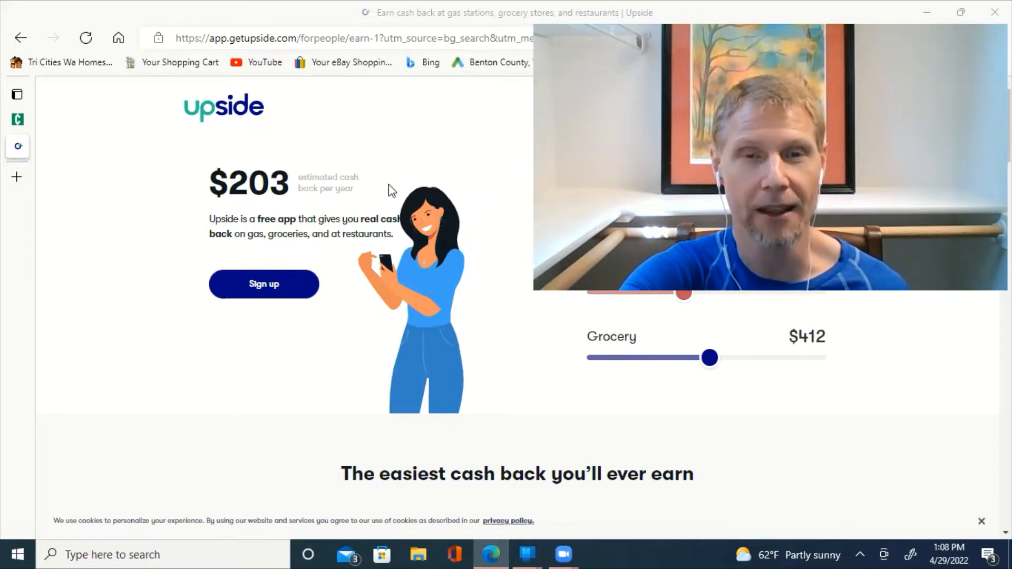
pyautogui.moveTo(345, 282)
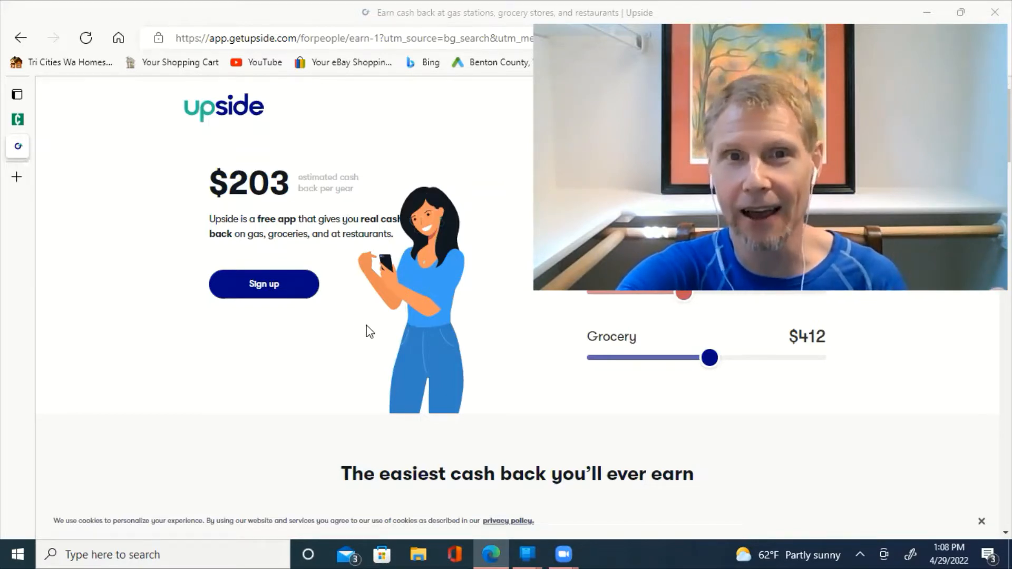
pyautogui.moveTo(371, 313)
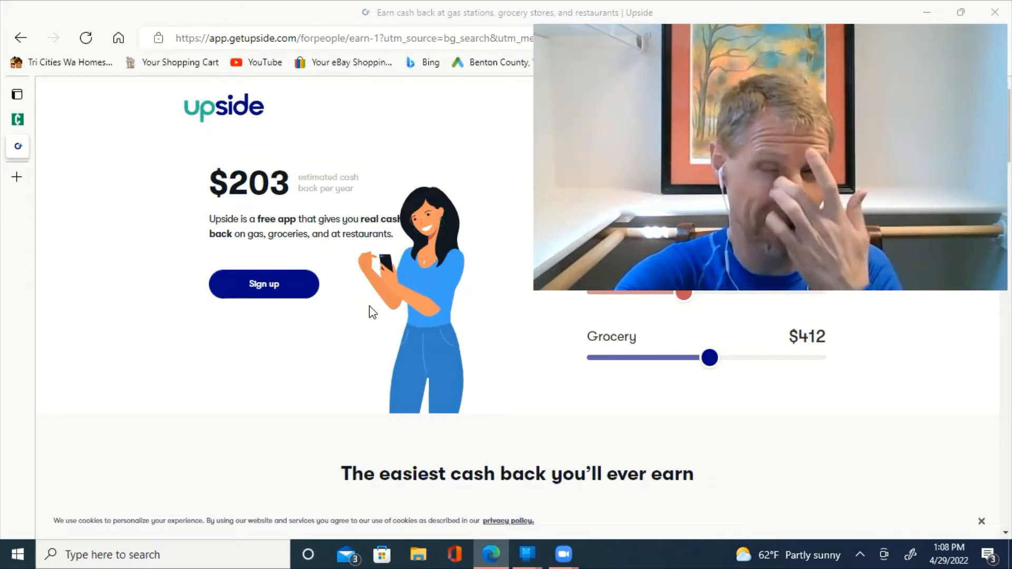
pyautogui.scroll(-3)
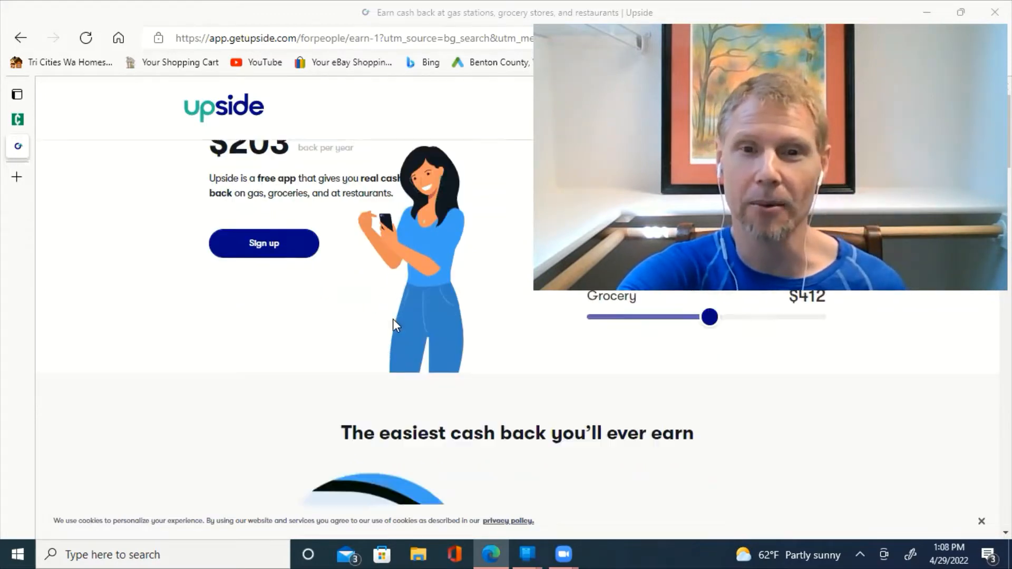
pyautogui.scroll(-3)
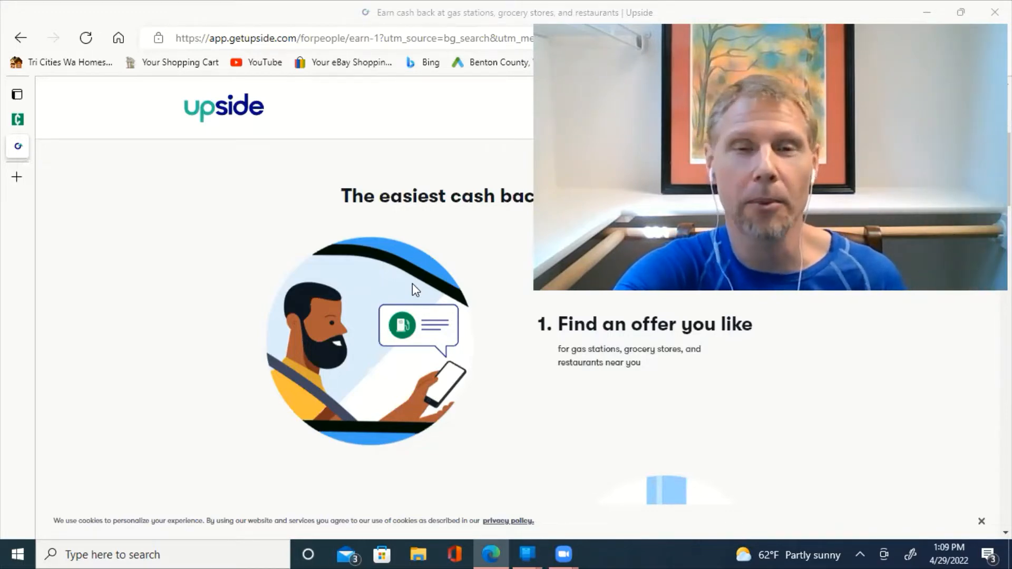
pyautogui.moveTo(326, 361)
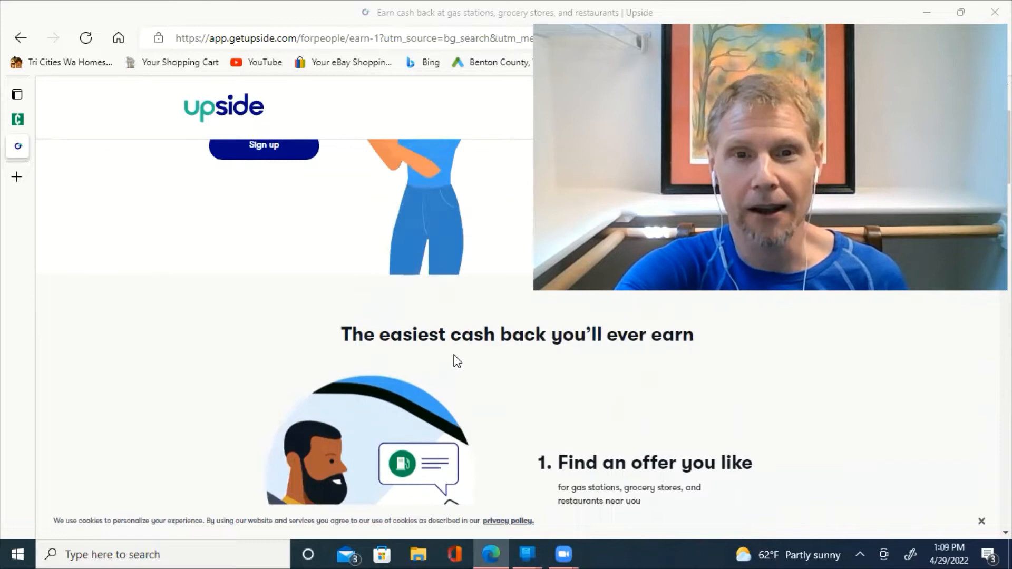
pyautogui.scroll(-3)
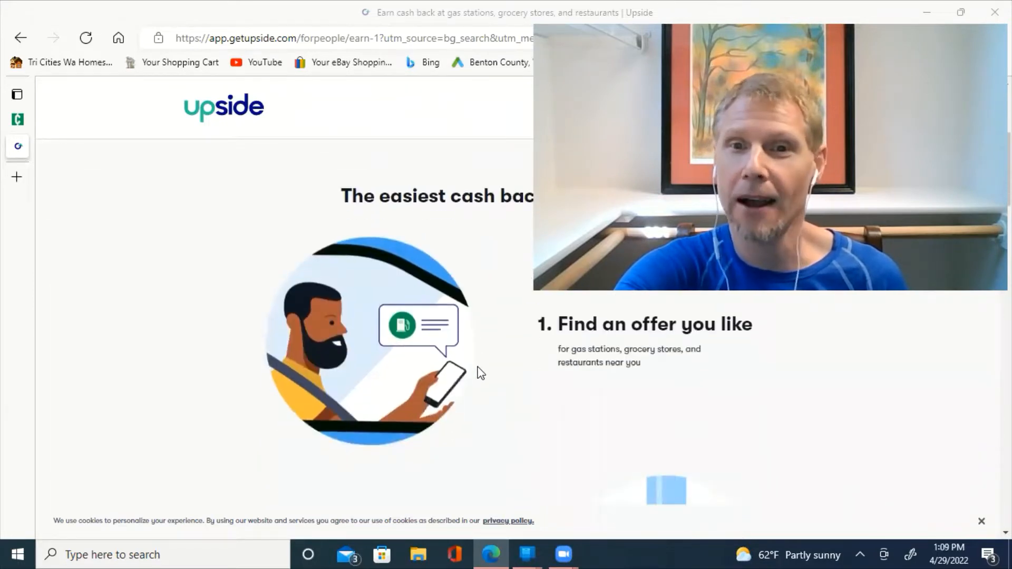
pyautogui.scroll(-3)
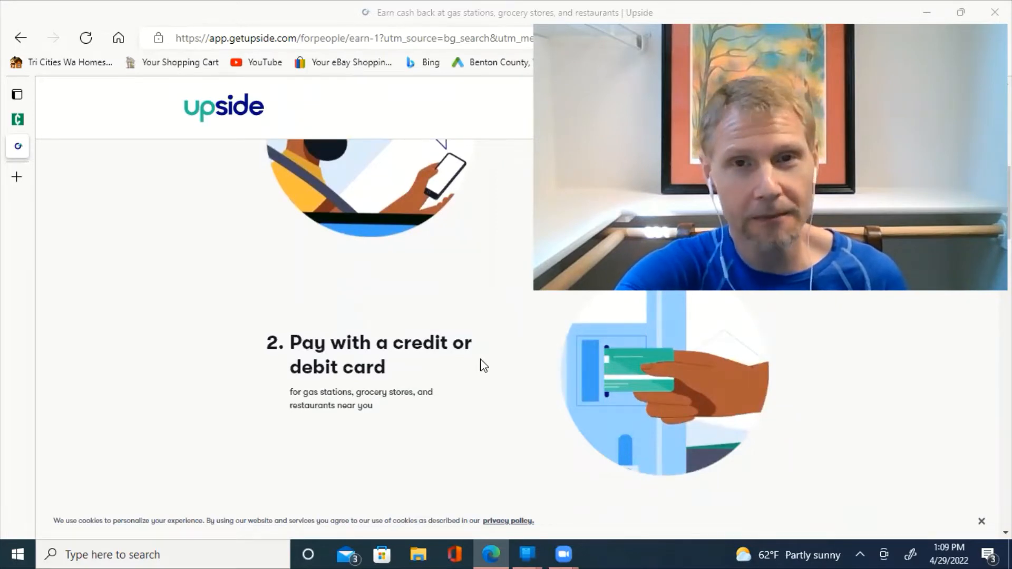
pyautogui.scroll(-3)
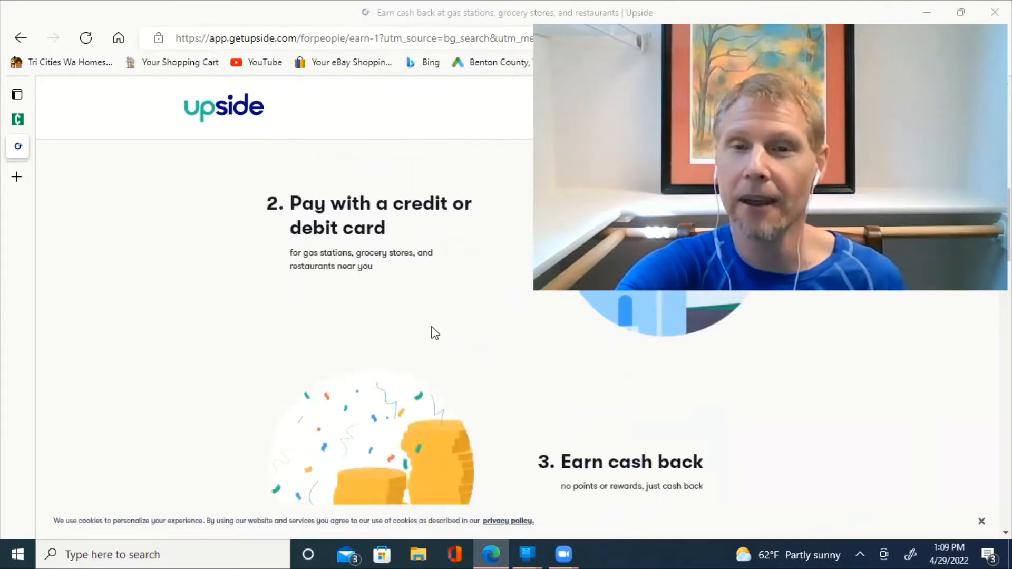
pyautogui.scroll(-3)
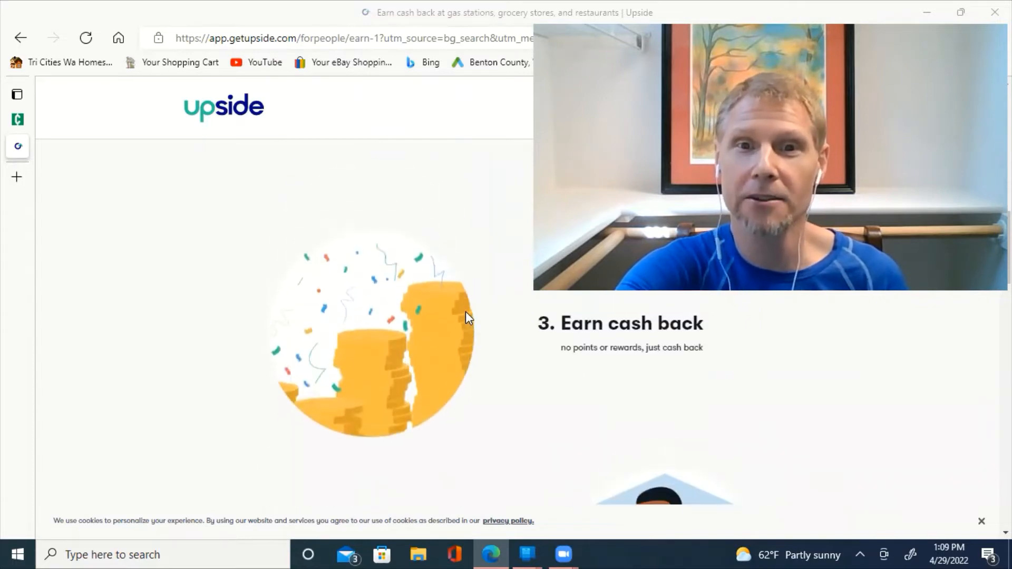
pyautogui.scroll(-3)
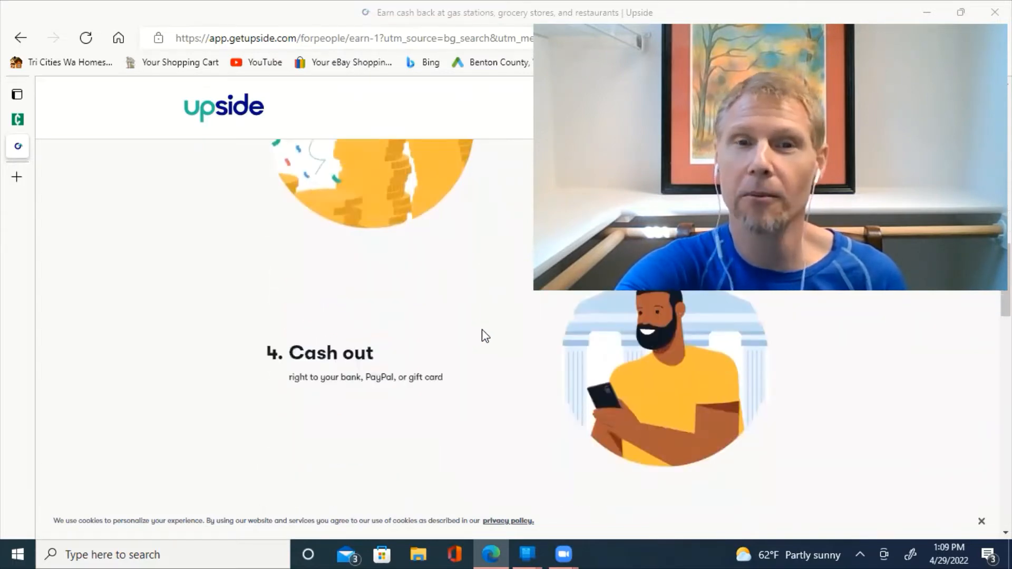
pyautogui.scroll(-3)
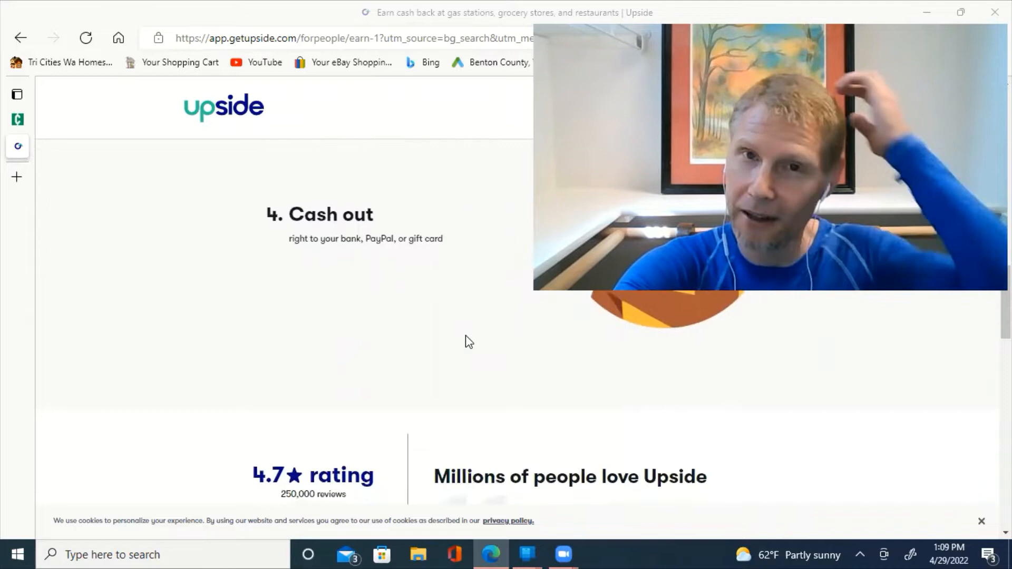
pyautogui.scroll(-3)
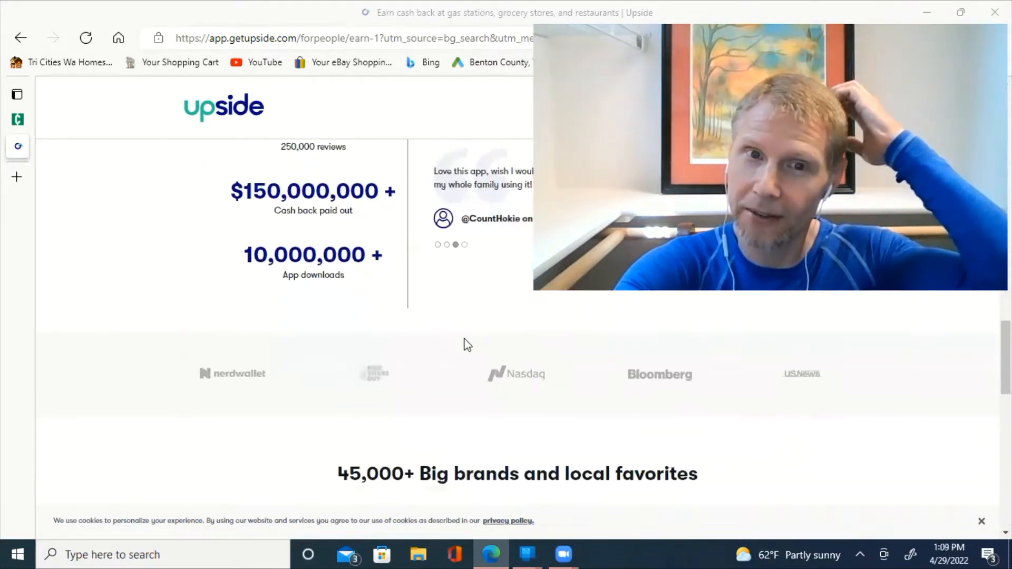
pyautogui.scroll(-3)
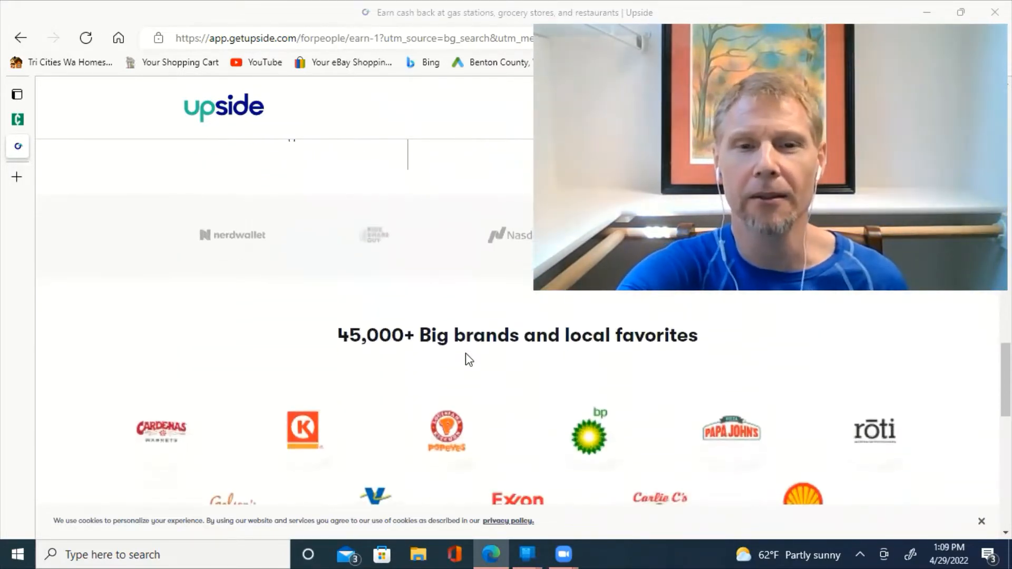
pyautogui.scroll(-3)
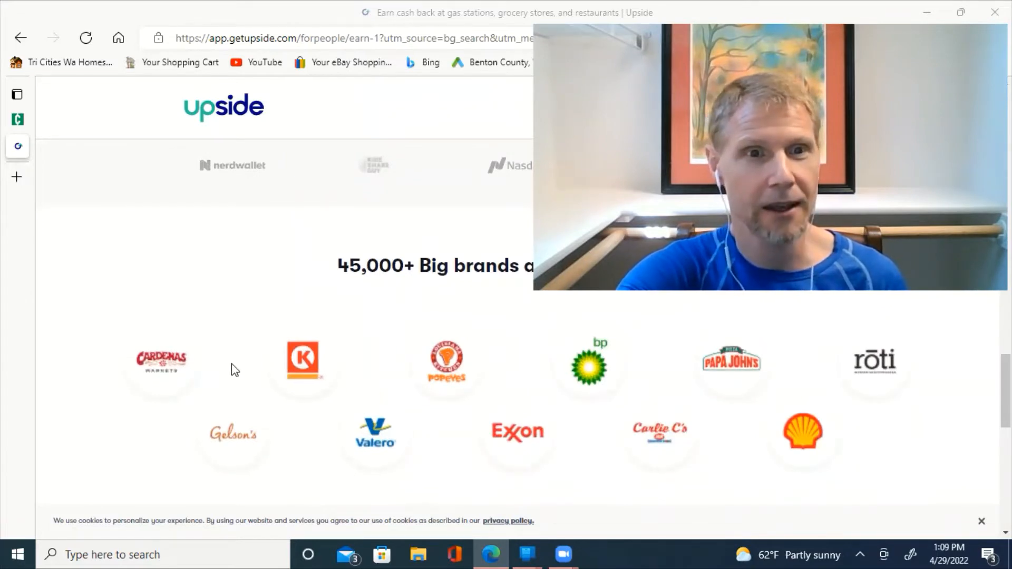
pyautogui.moveTo(434, 403)
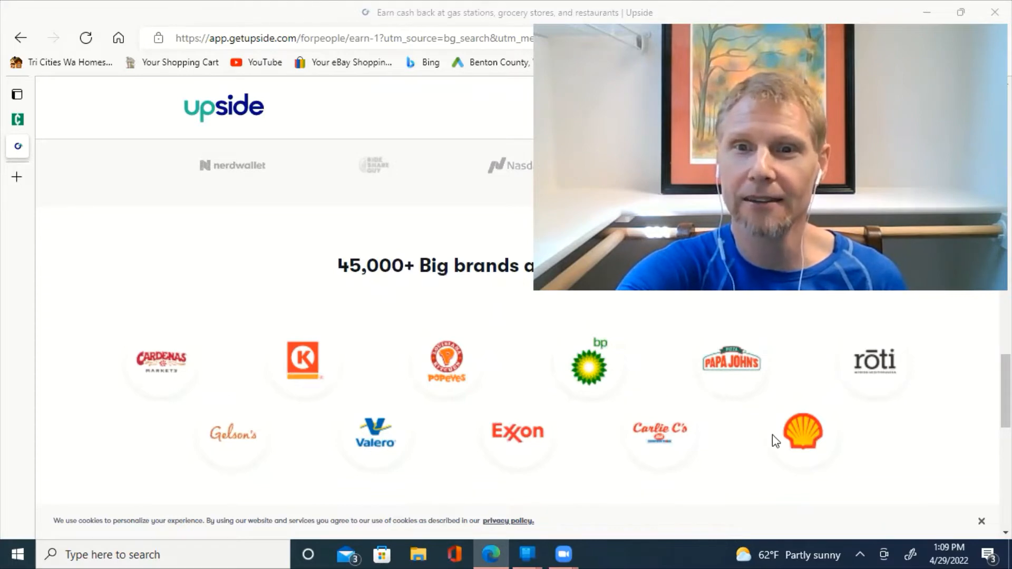
pyautogui.moveTo(676, 406)
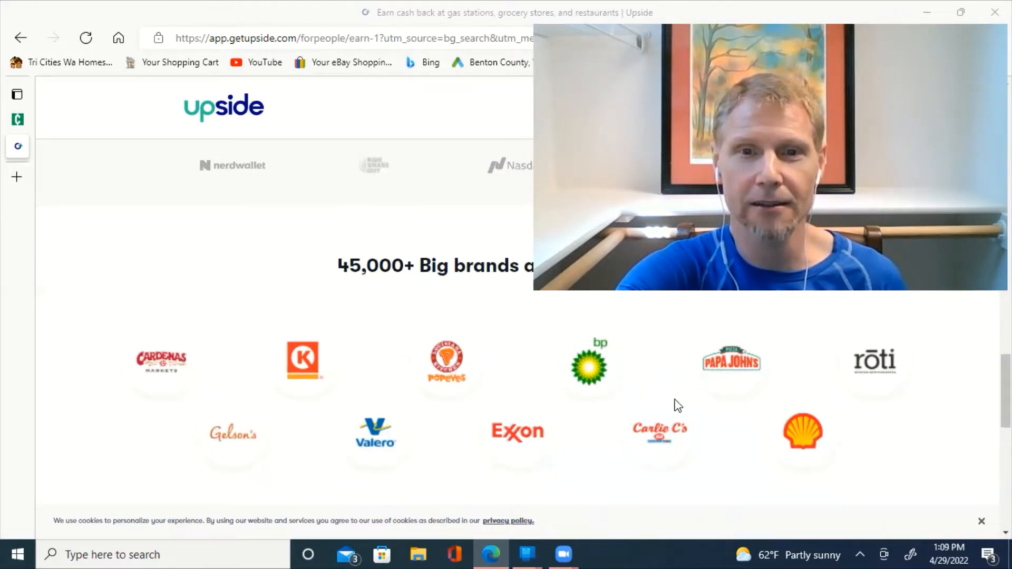
pyautogui.moveTo(715, 394)
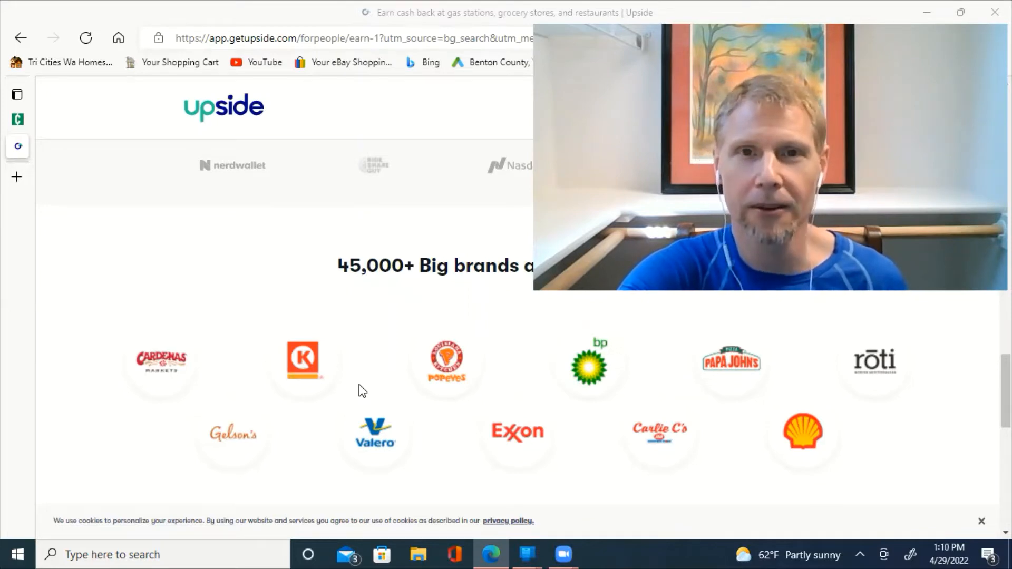
pyautogui.scroll(-3)
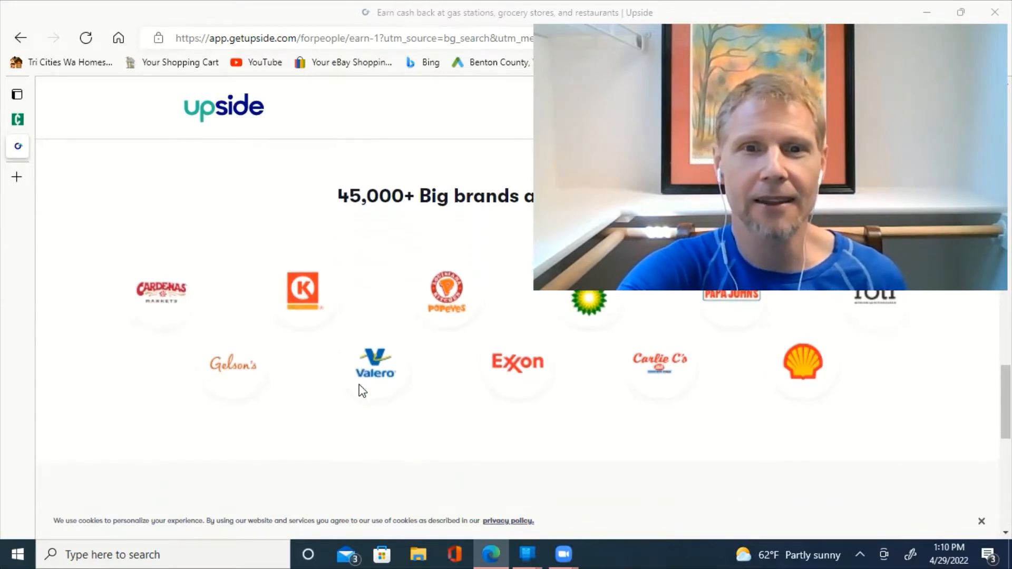
pyautogui.scroll(-3)
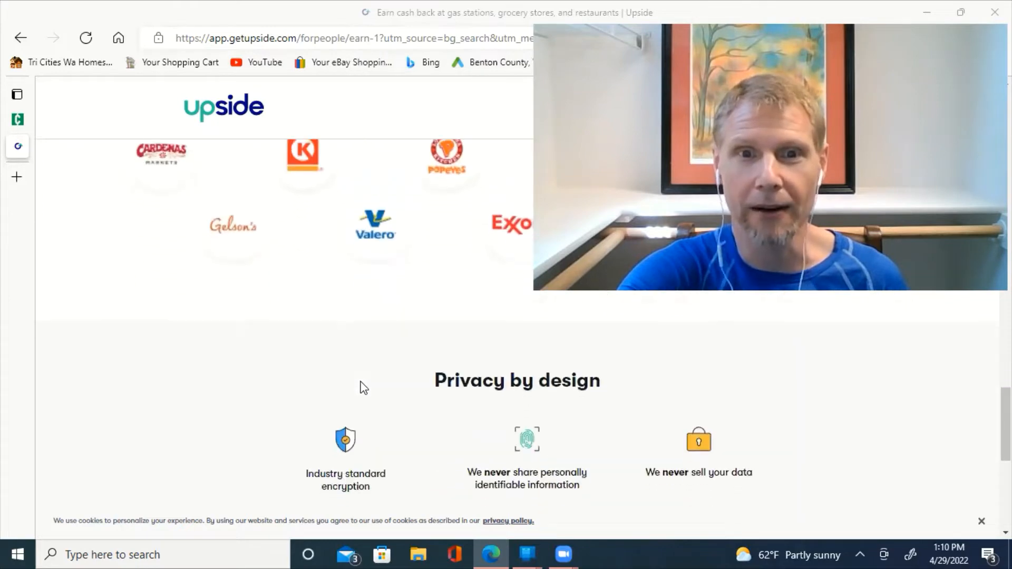
pyautogui.scroll(-3)
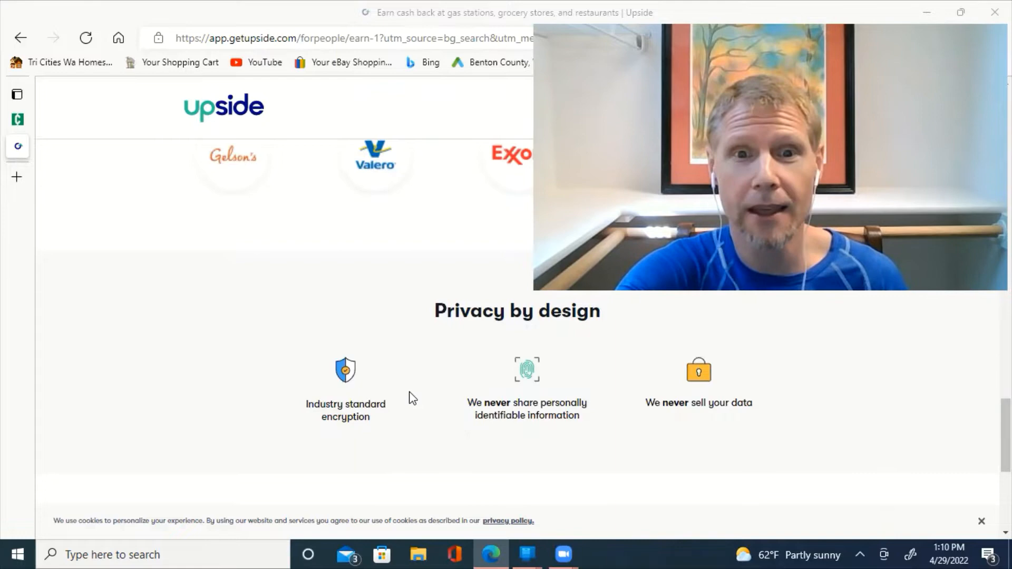
pyautogui.moveTo(435, 362)
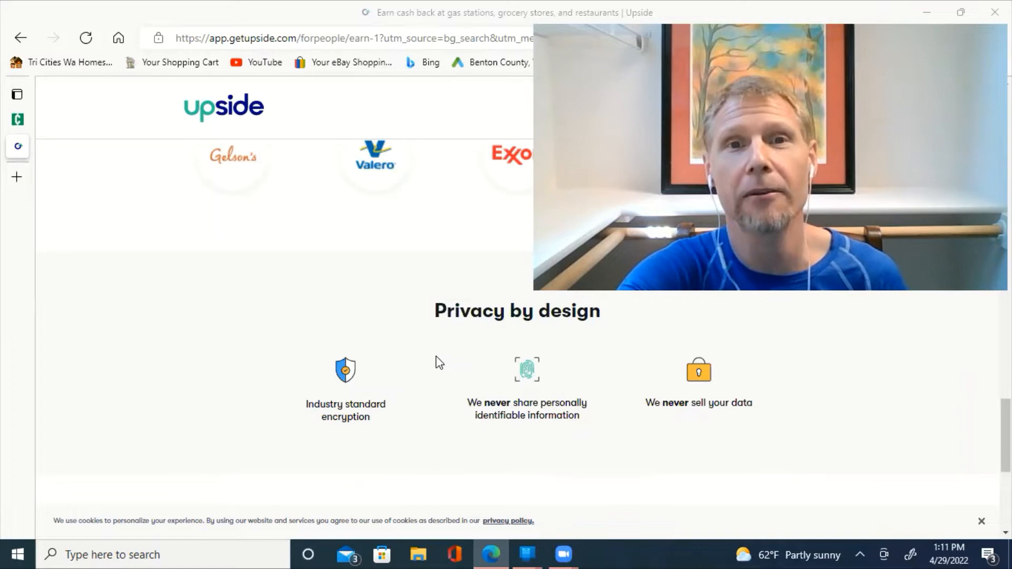
pyautogui.scroll(-3)
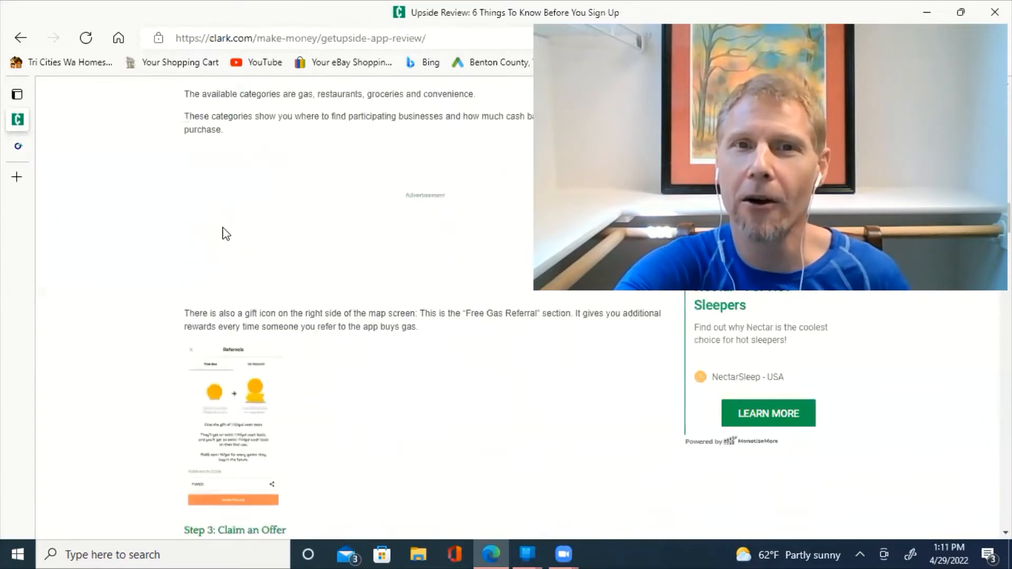
pyautogui.scroll(3)
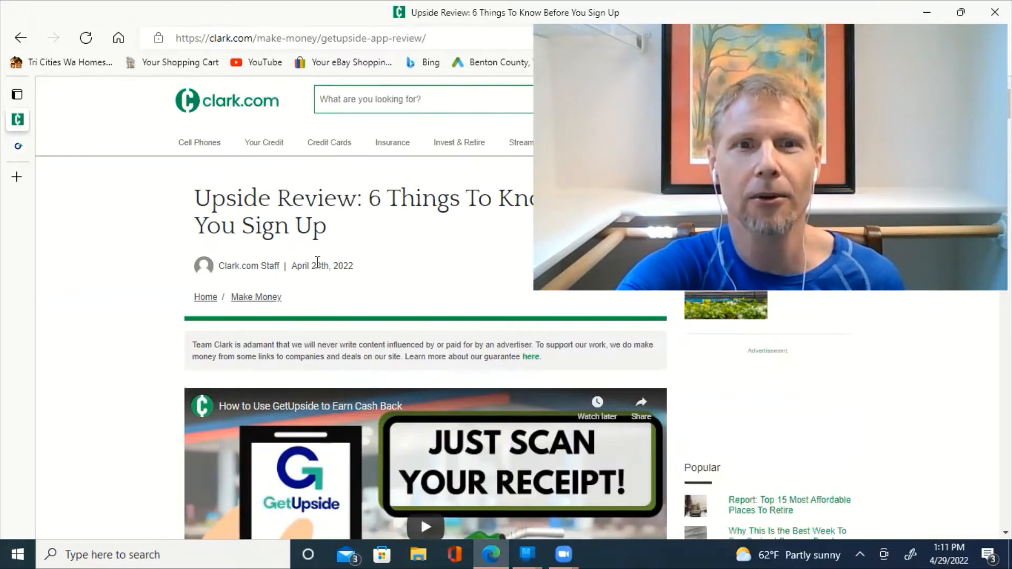
pyautogui.scroll(-3)
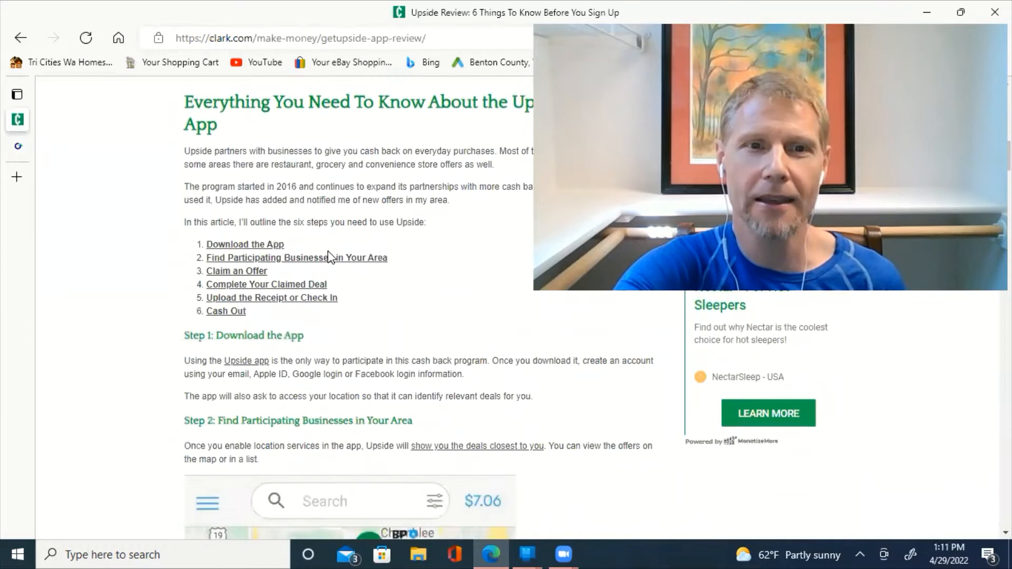
pyautogui.scroll(-3)
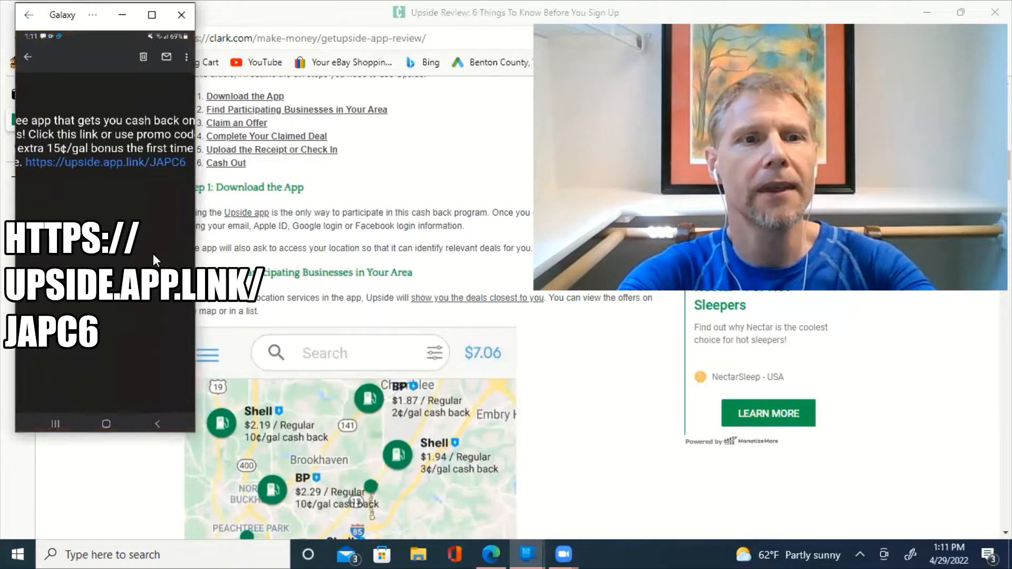
pyautogui.moveTo(71, 165)
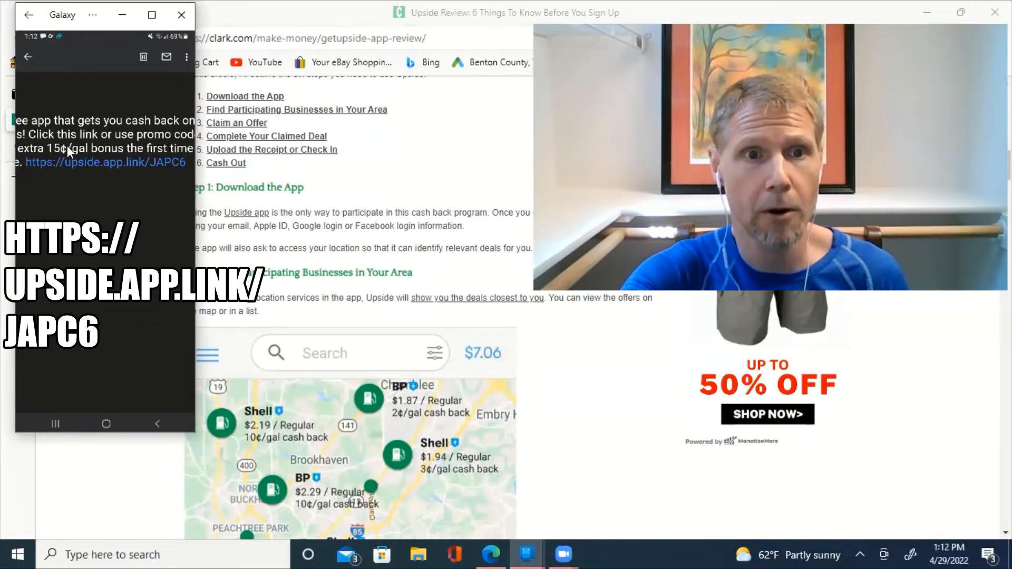
pyautogui.moveTo(100, 179)
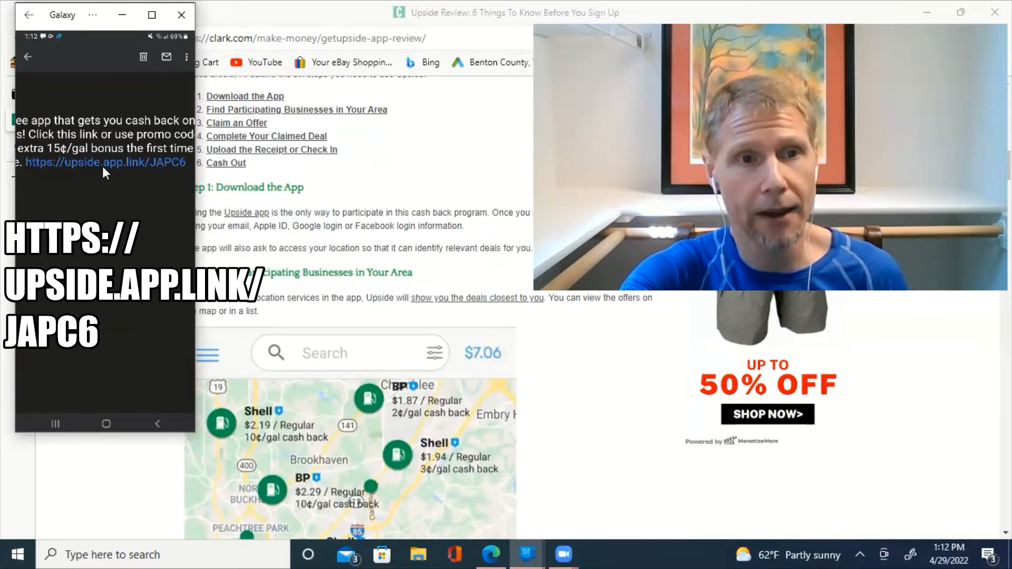
pyautogui.moveTo(170, 174)
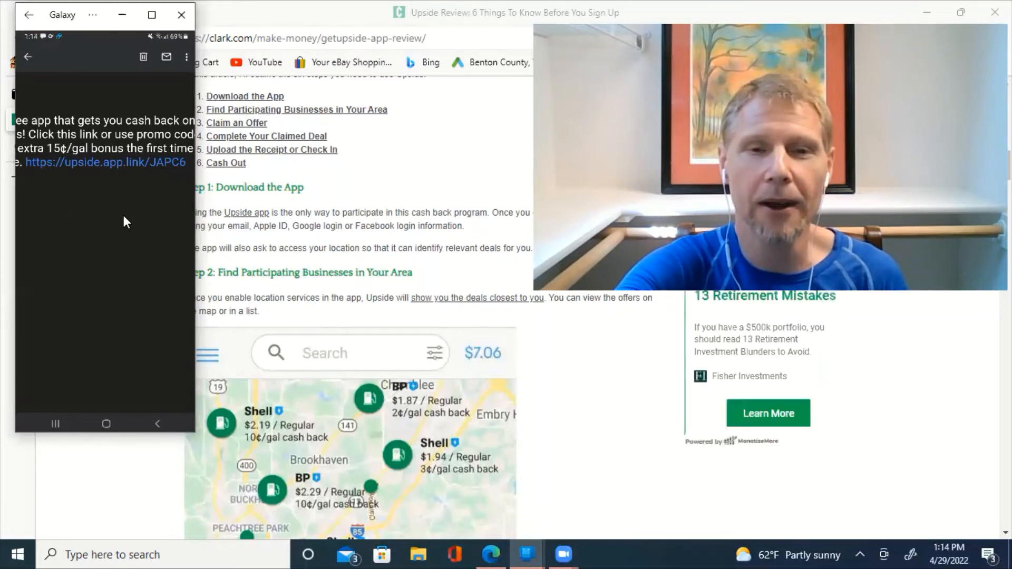
pyautogui.moveTo(123, 15)
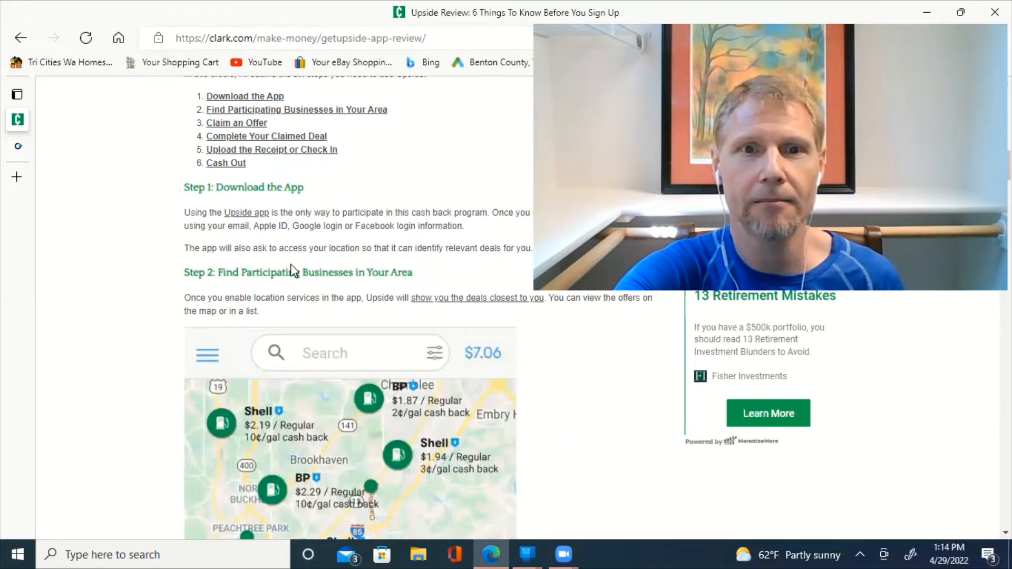
pyautogui.scroll(-3)
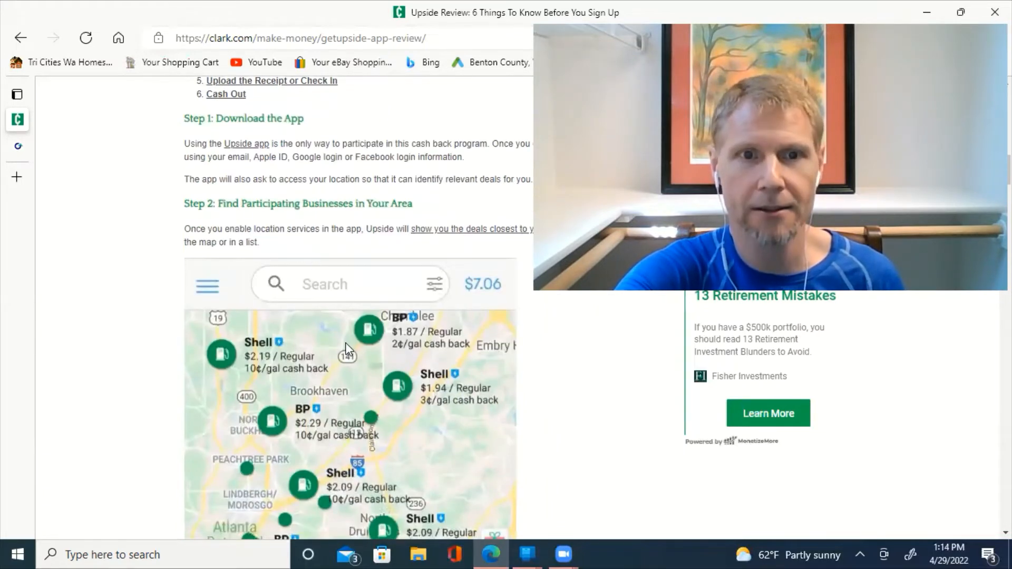
pyautogui.scroll(-3)
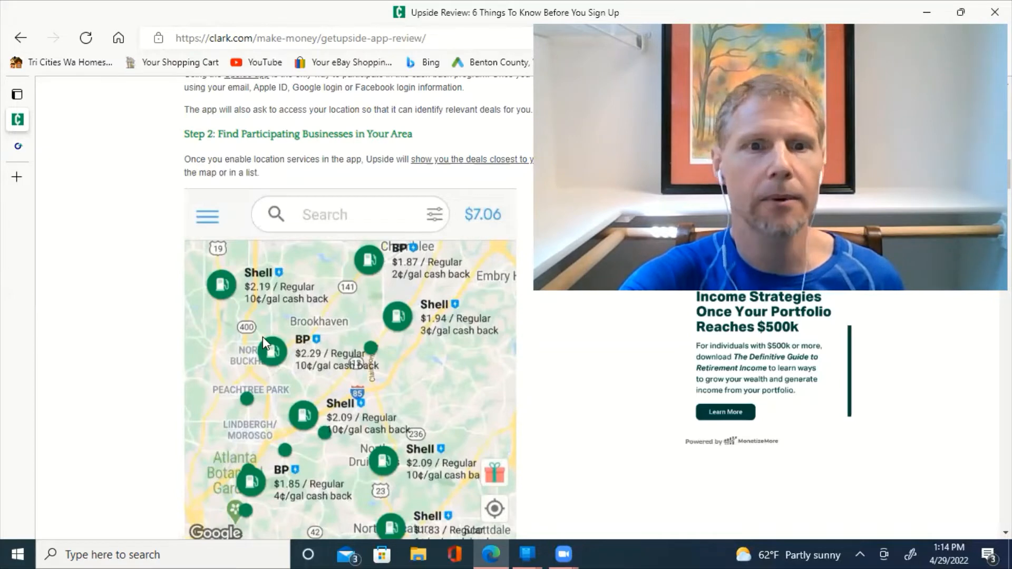
pyautogui.moveTo(329, 264)
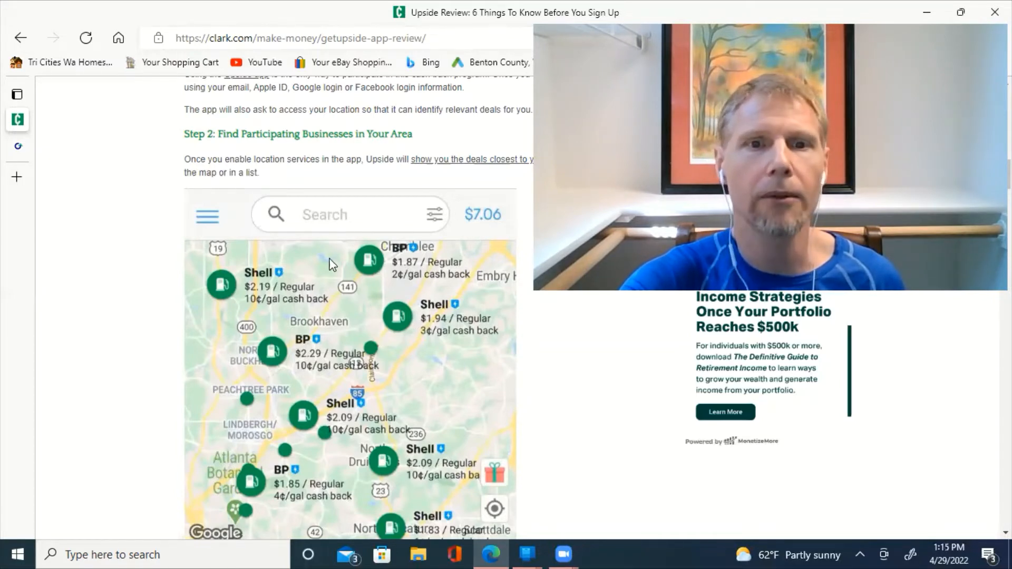
pyautogui.moveTo(256, 308)
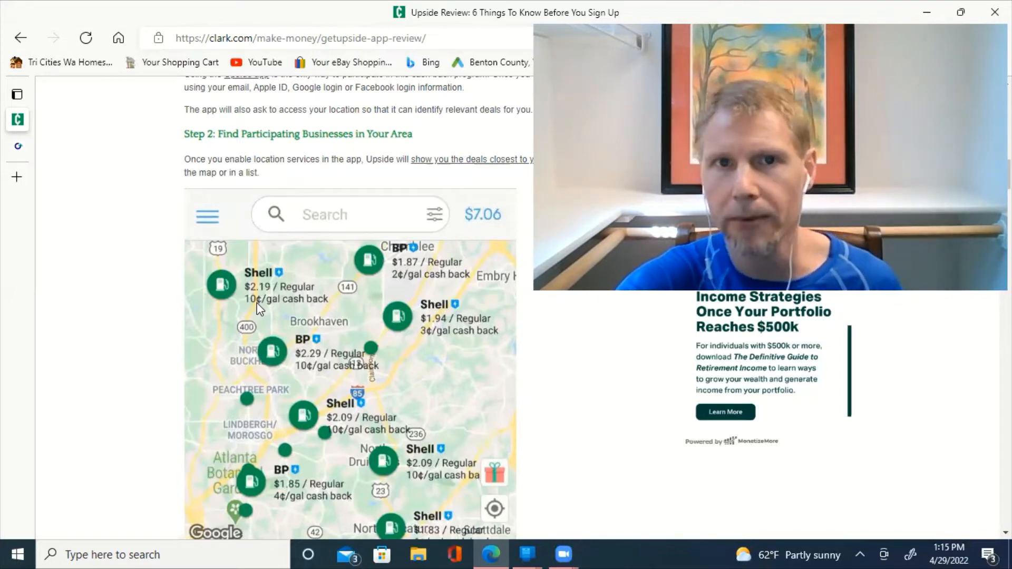
pyautogui.moveTo(371, 278)
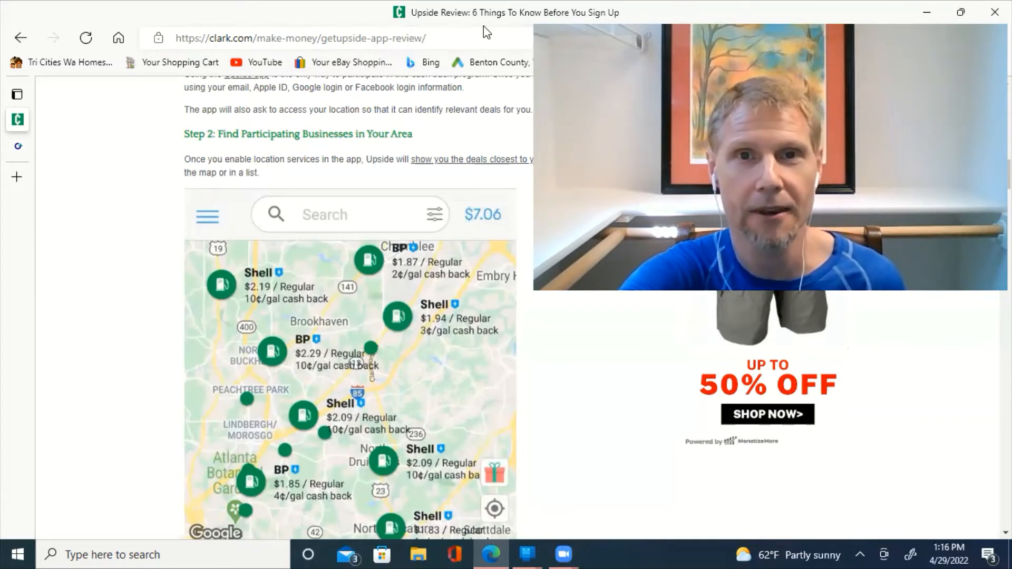
pyautogui.moveTo(362, 241)
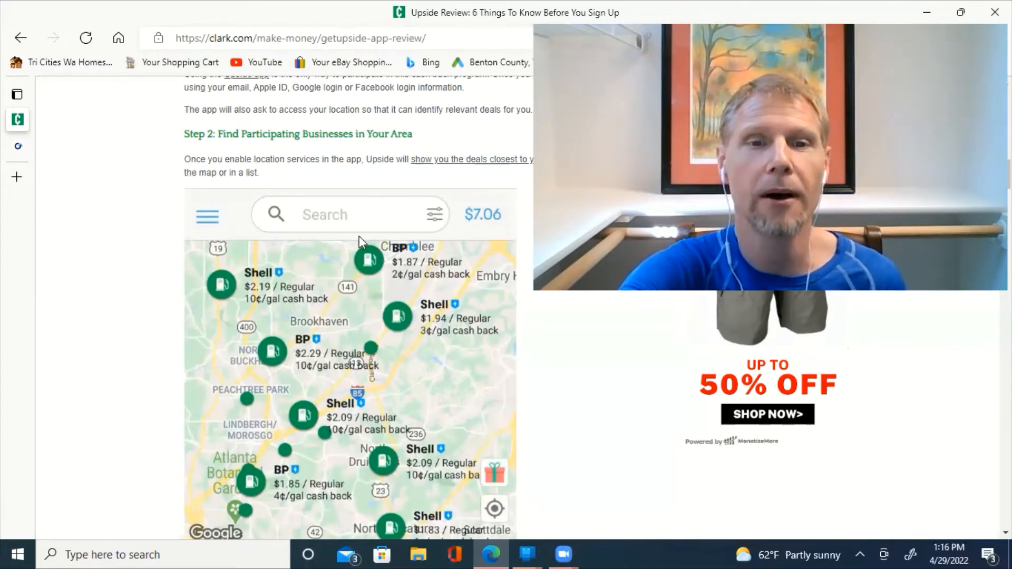
pyautogui.scroll(-3)
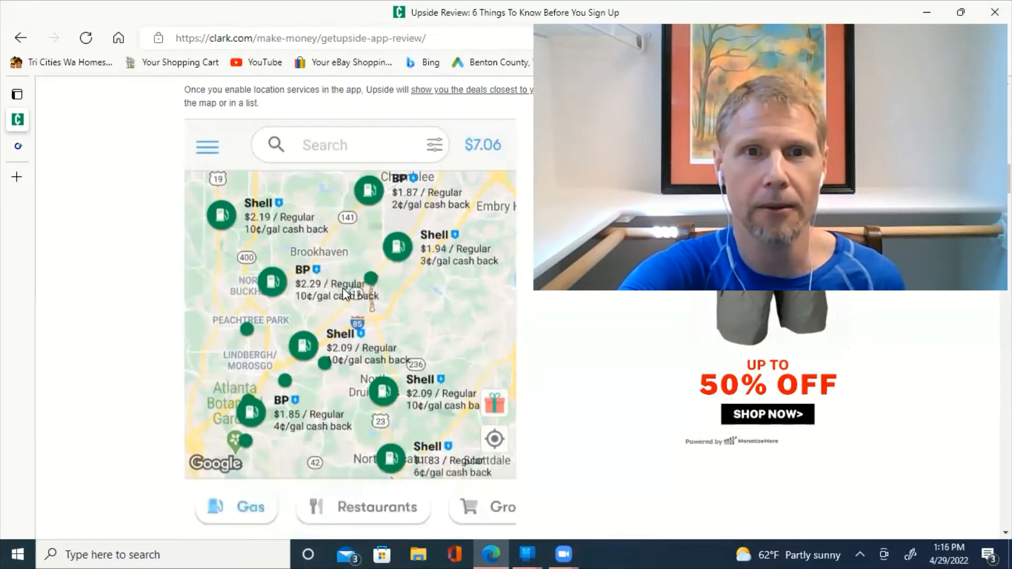
pyautogui.moveTo(316, 220)
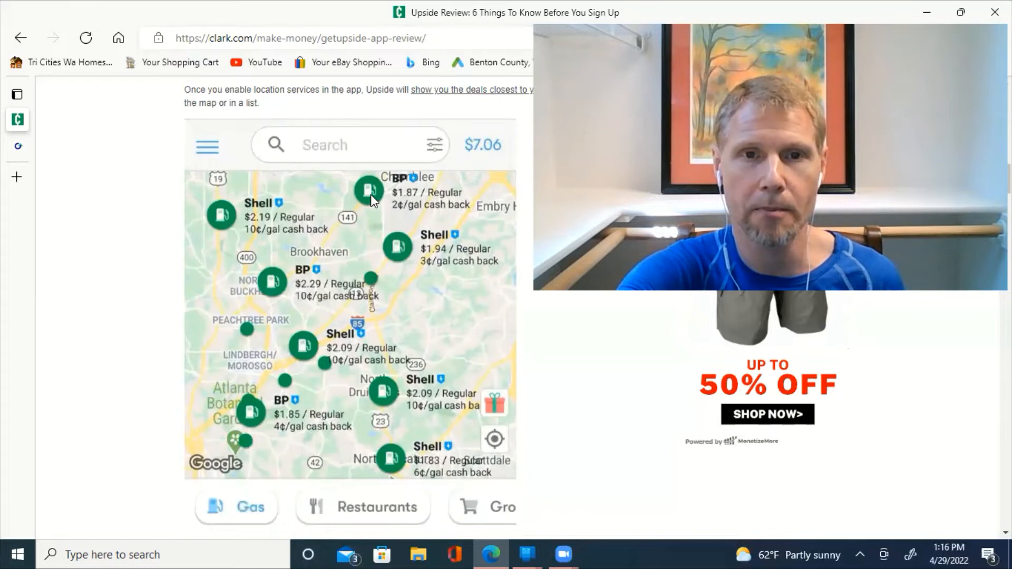
pyautogui.moveTo(406, 260)
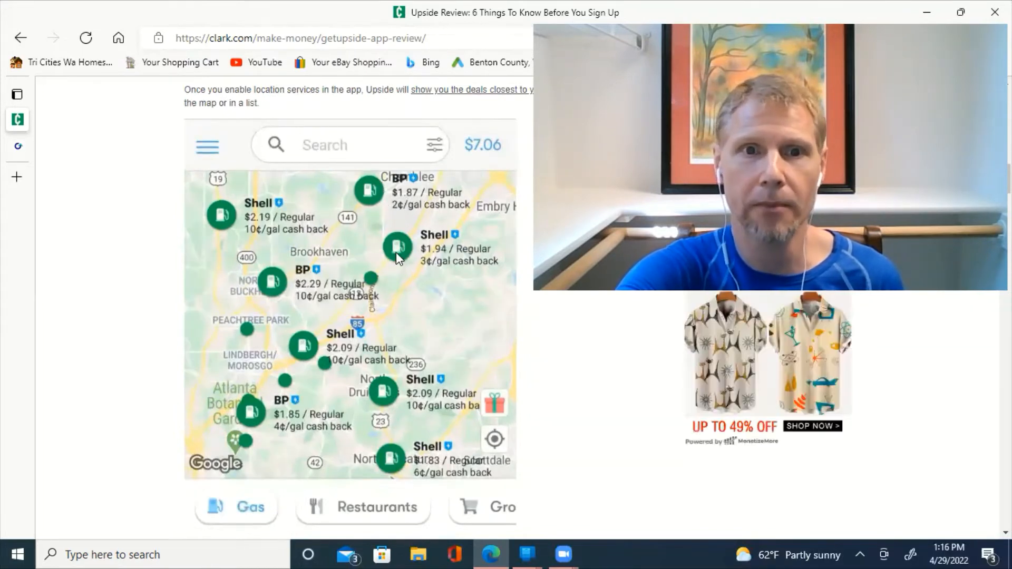
pyautogui.moveTo(391, 304)
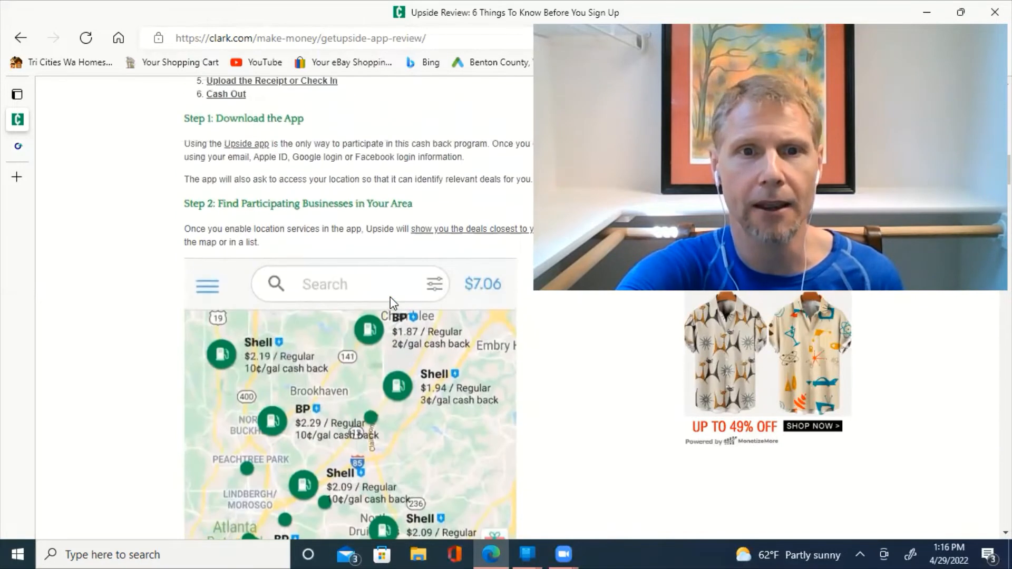
pyautogui.scroll(-3)
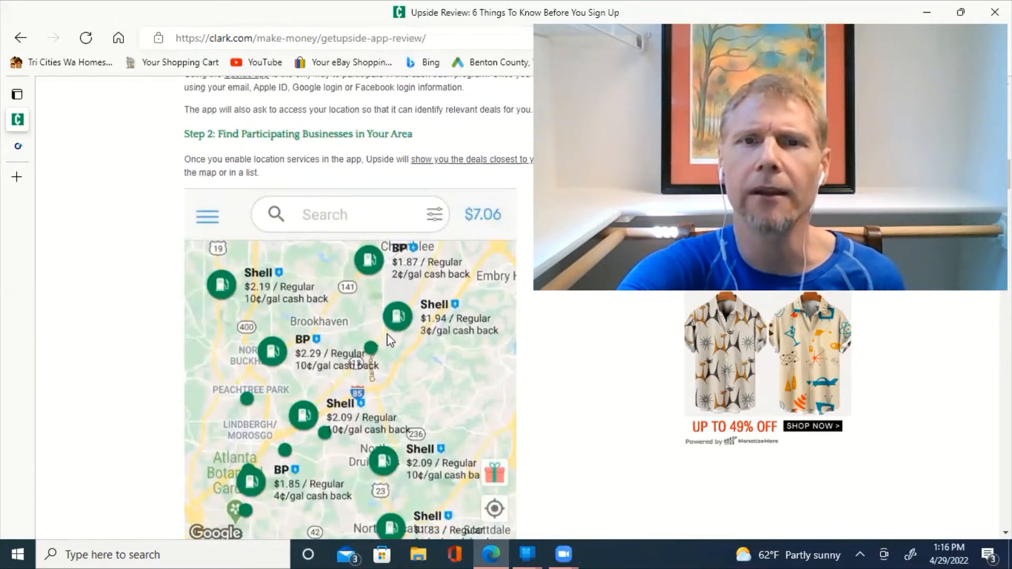
pyautogui.scroll(-3)
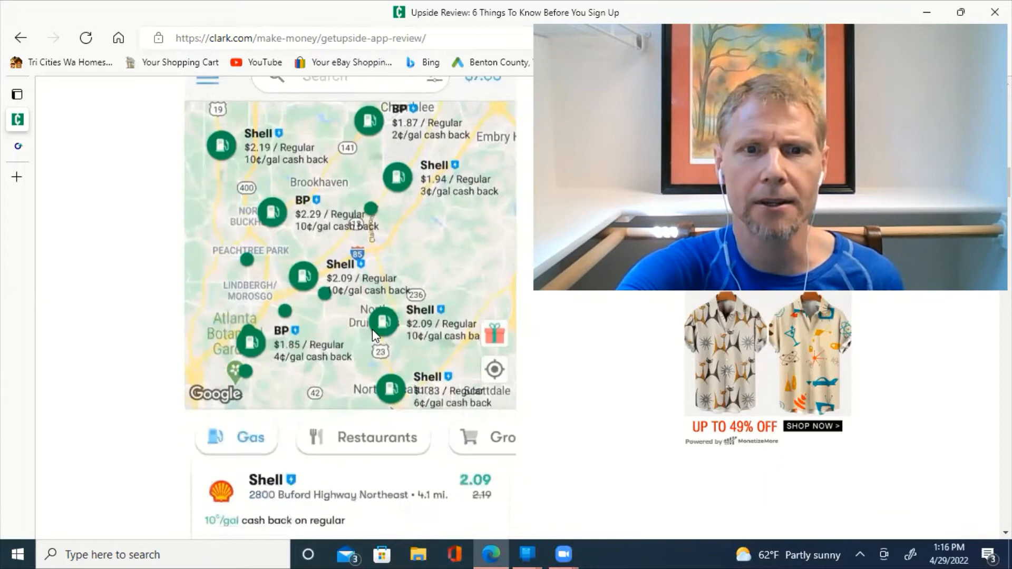
pyautogui.scroll(-3)
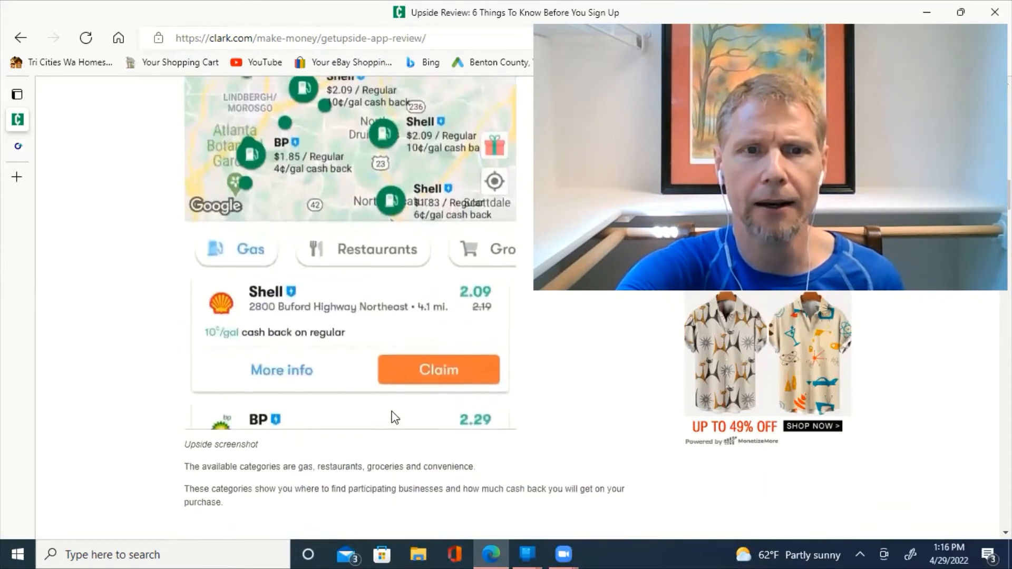
pyautogui.scroll(-3)
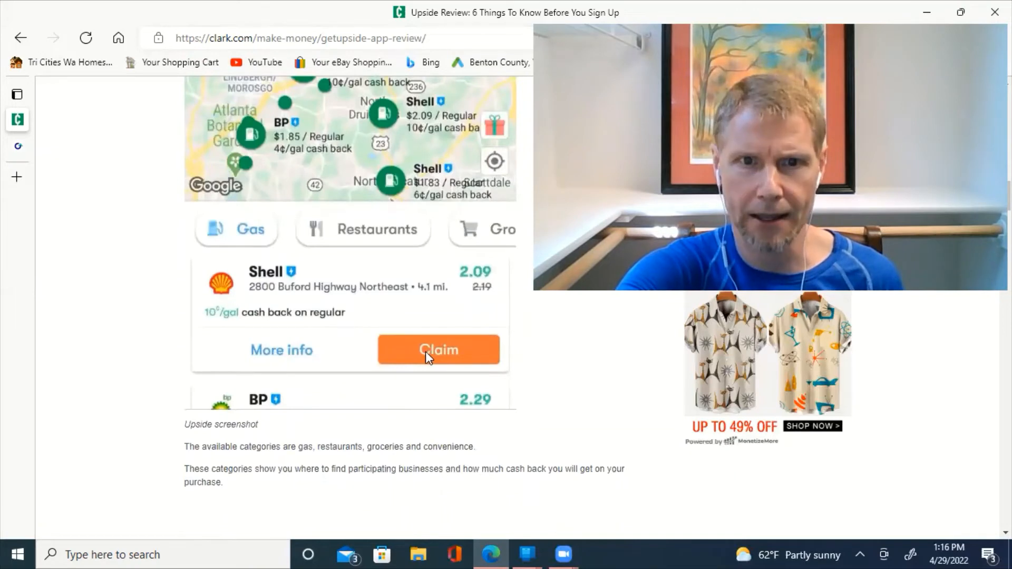
pyautogui.moveTo(356, 280)
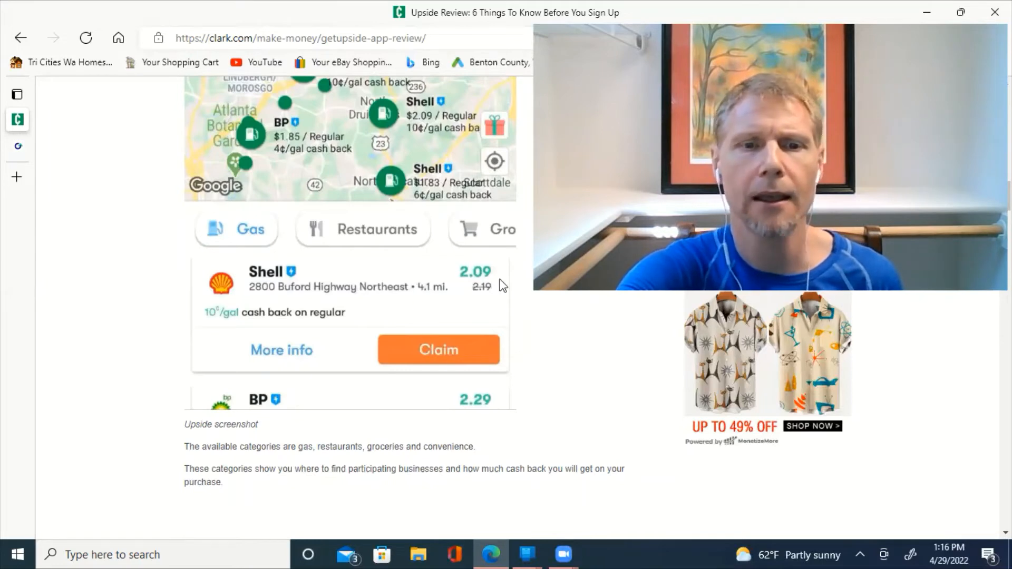
pyautogui.scroll(-3)
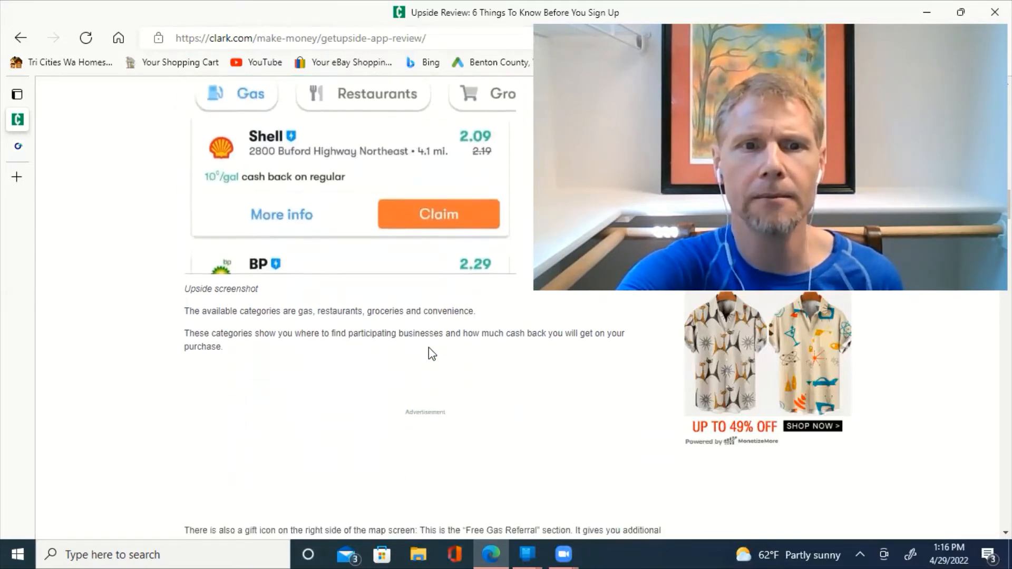
pyautogui.scroll(-3)
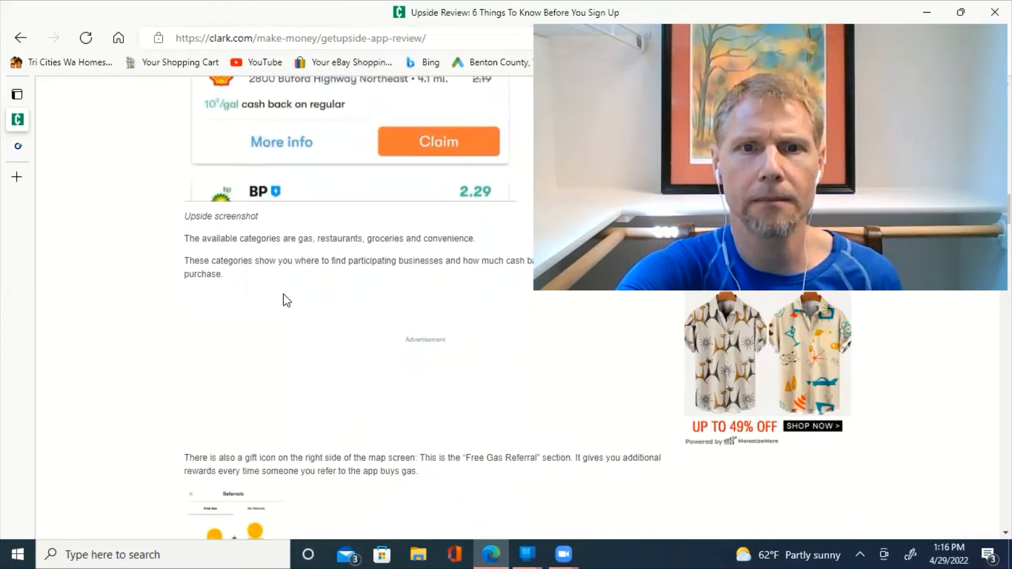
pyautogui.scroll(-3)
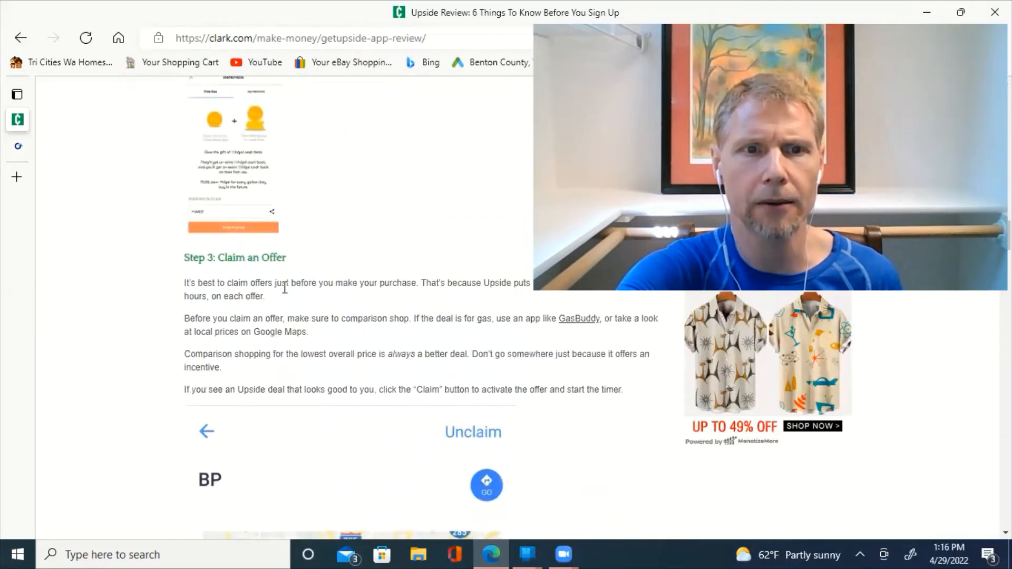
pyautogui.scroll(-3)
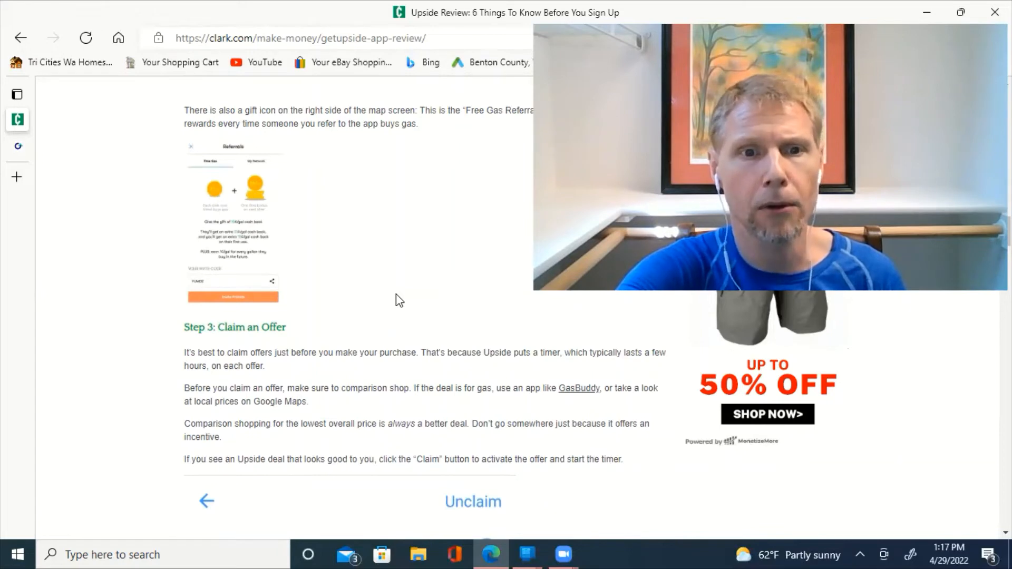
pyautogui.moveTo(404, 343)
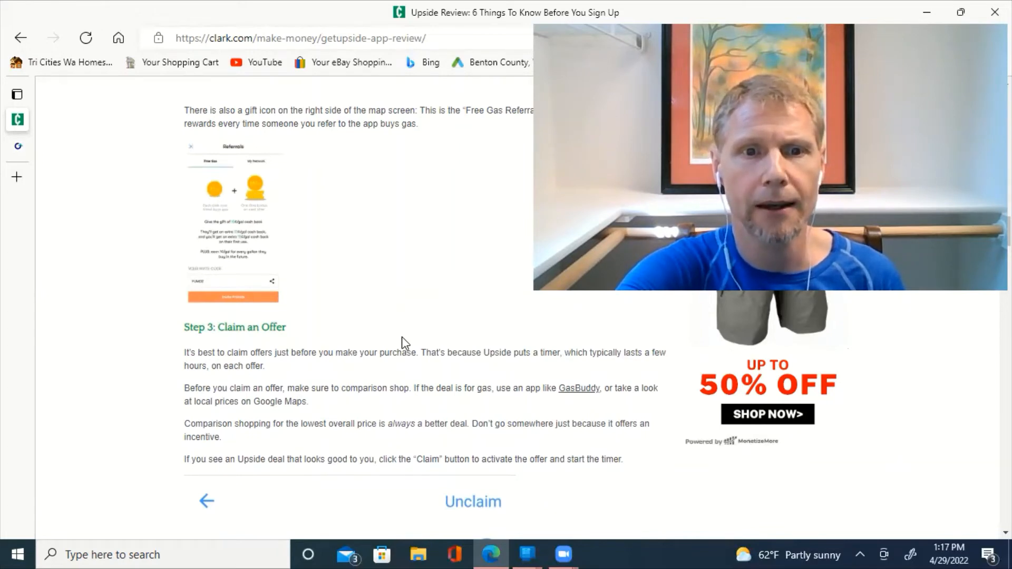
pyautogui.moveTo(442, 378)
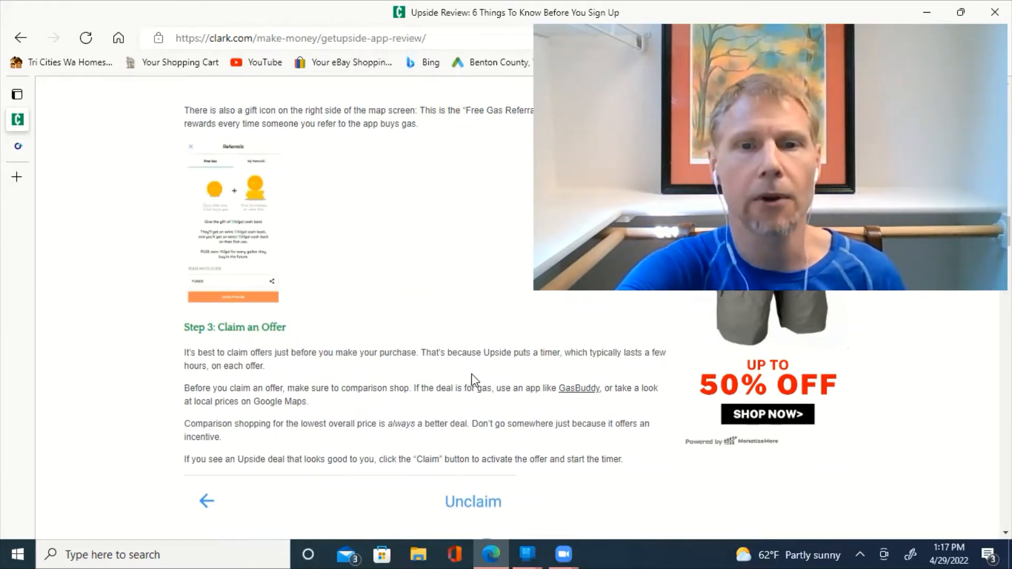
pyautogui.scroll(-3)
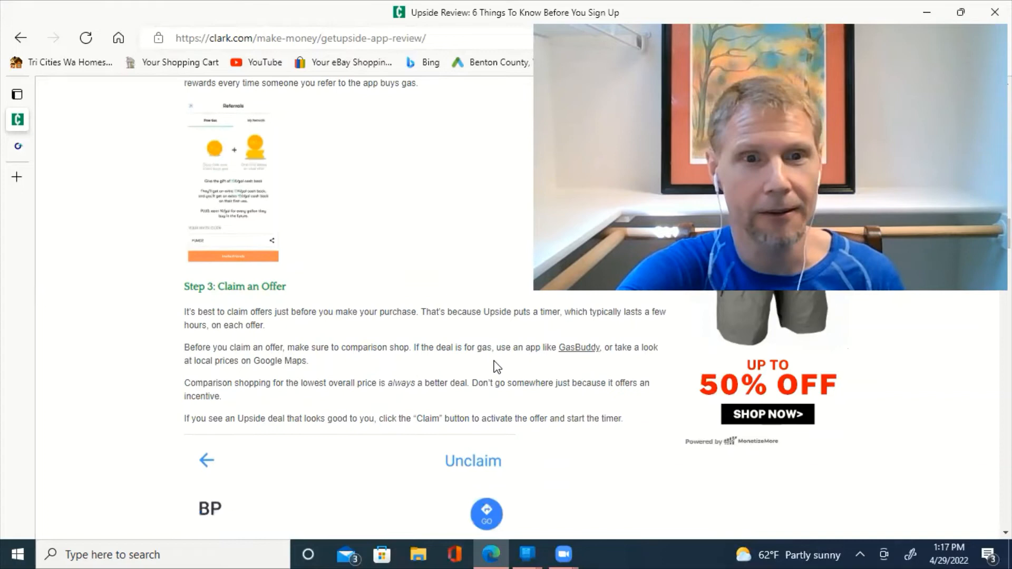
pyautogui.scroll(-3)
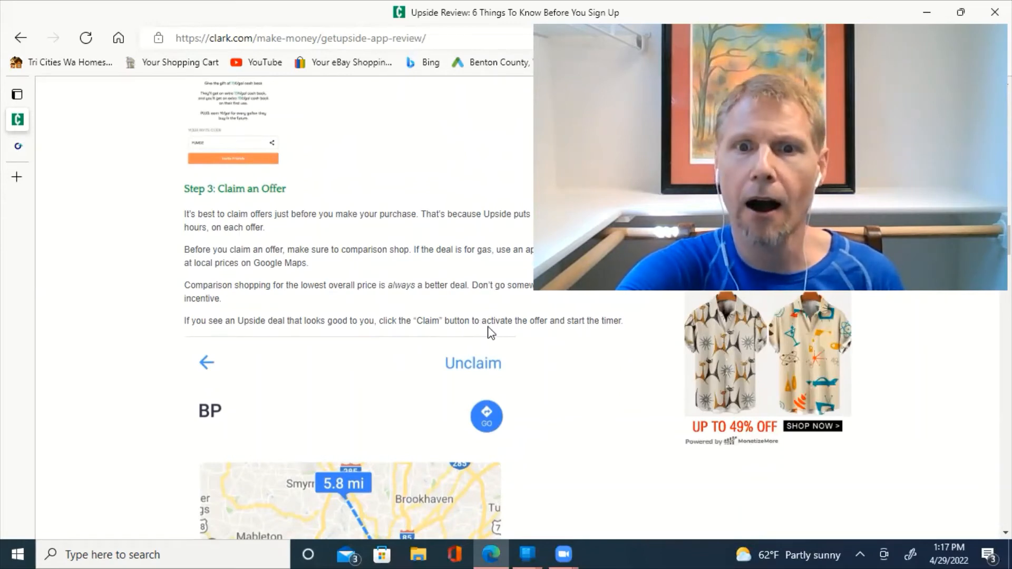
pyautogui.moveTo(400, 279)
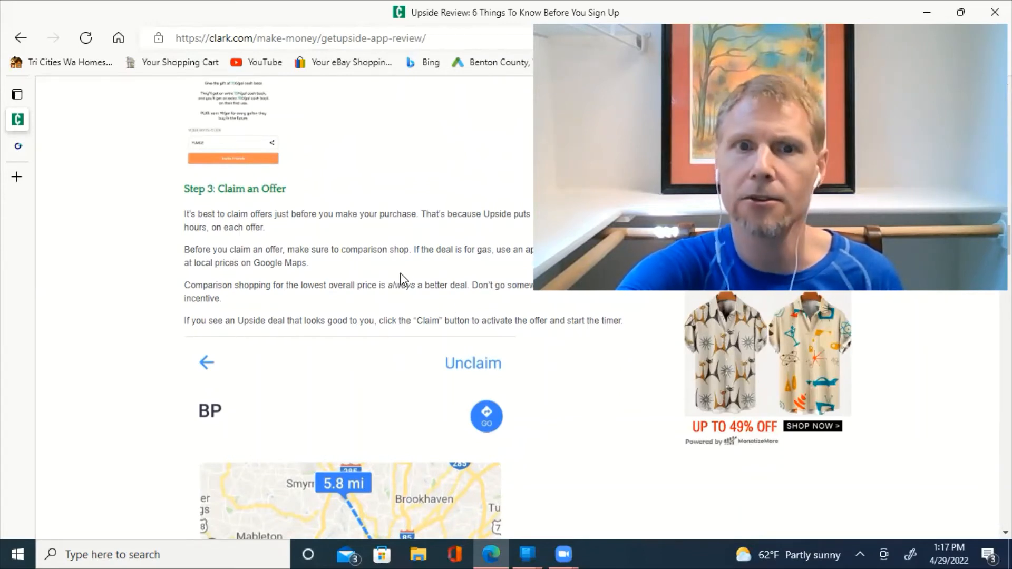
pyautogui.scroll(-3)
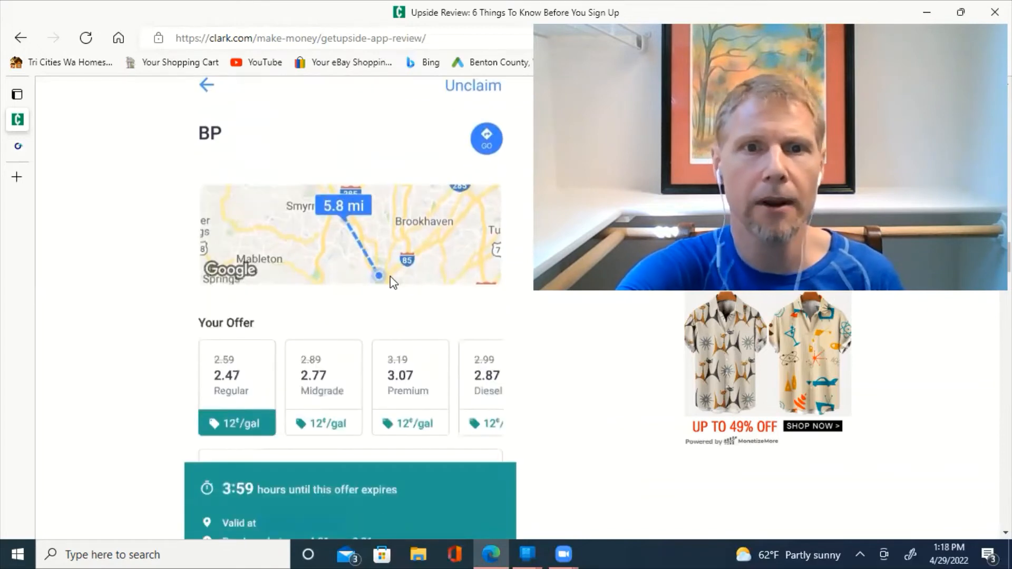
pyautogui.moveTo(335, 140)
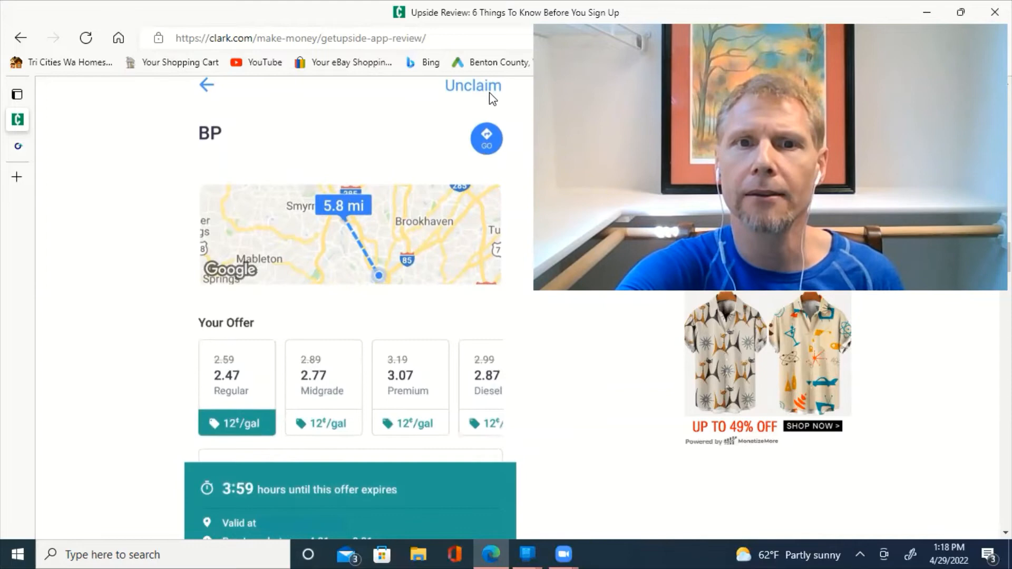
pyautogui.moveTo(478, 101)
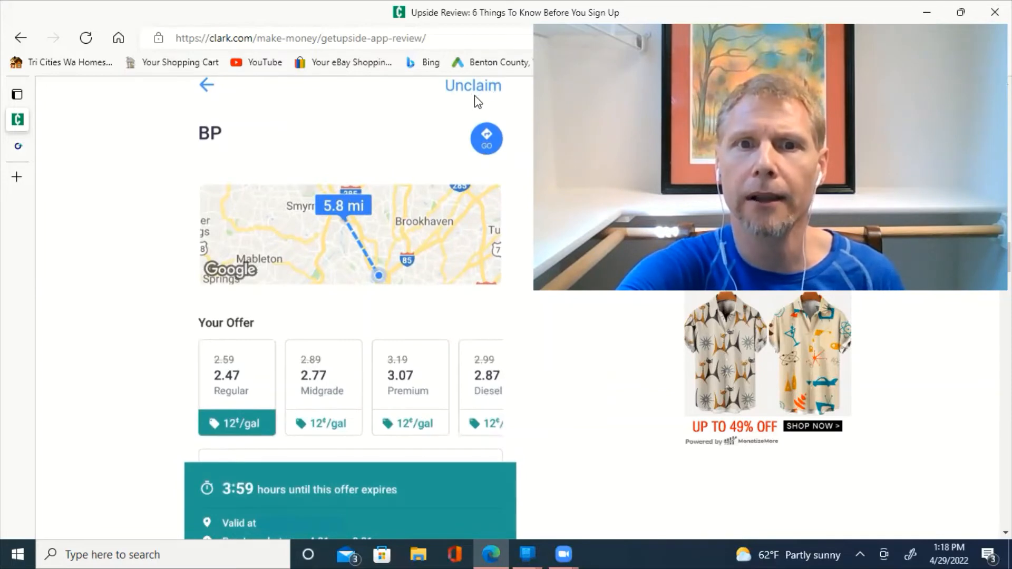
pyautogui.moveTo(453, 129)
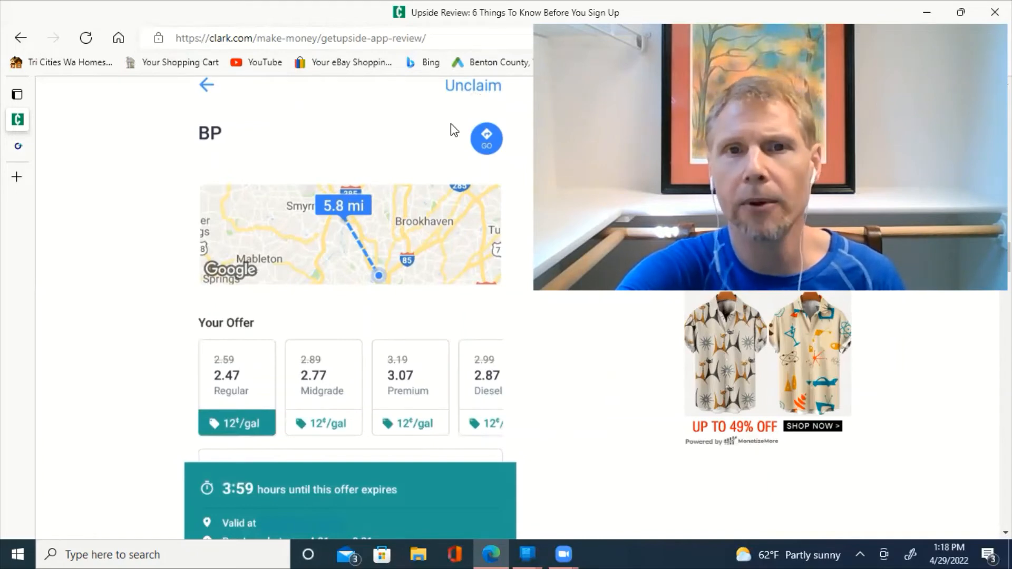
pyautogui.moveTo(470, 99)
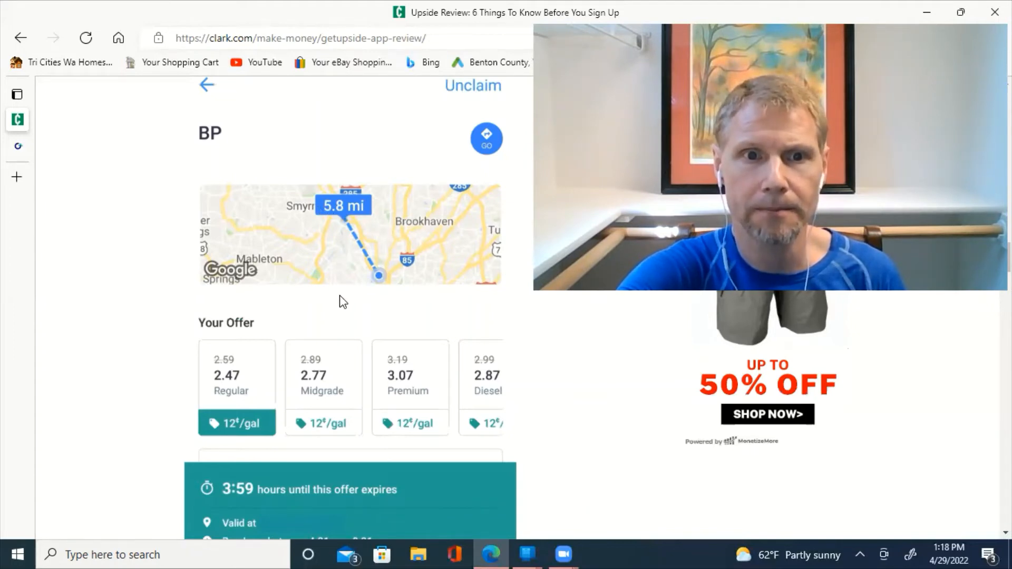
pyautogui.scroll(-3)
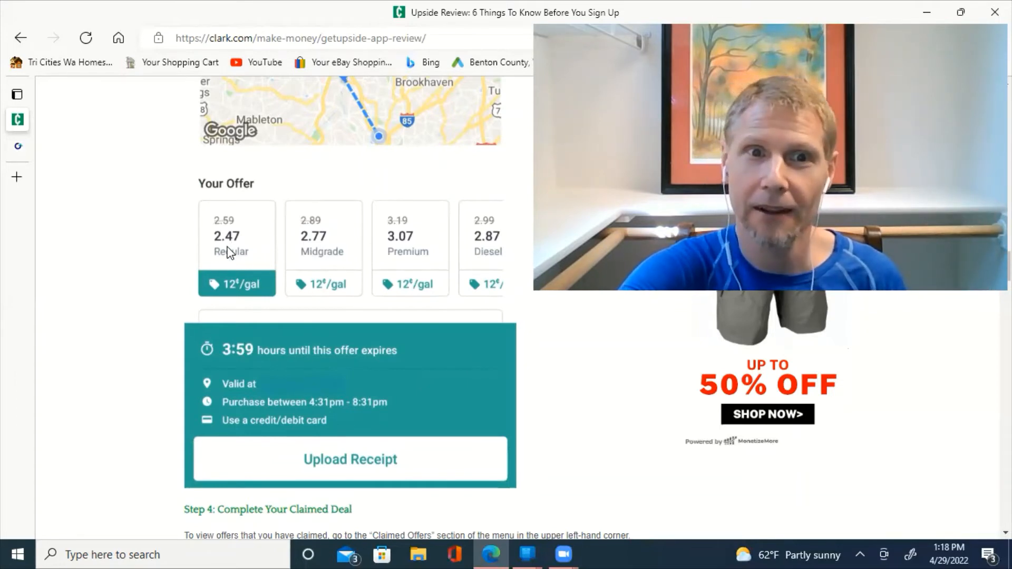
pyautogui.moveTo(257, 311)
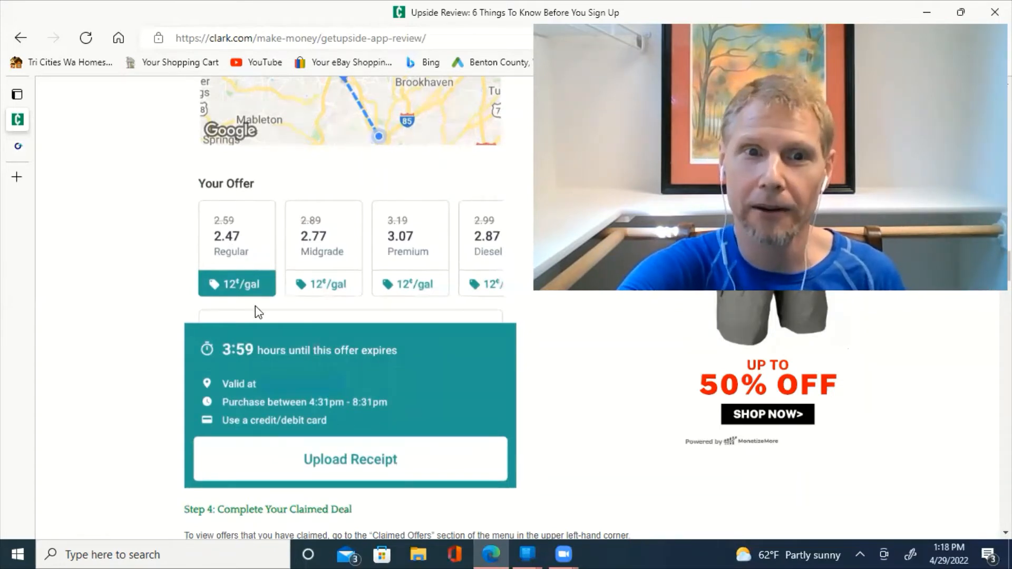
pyautogui.scroll(-3)
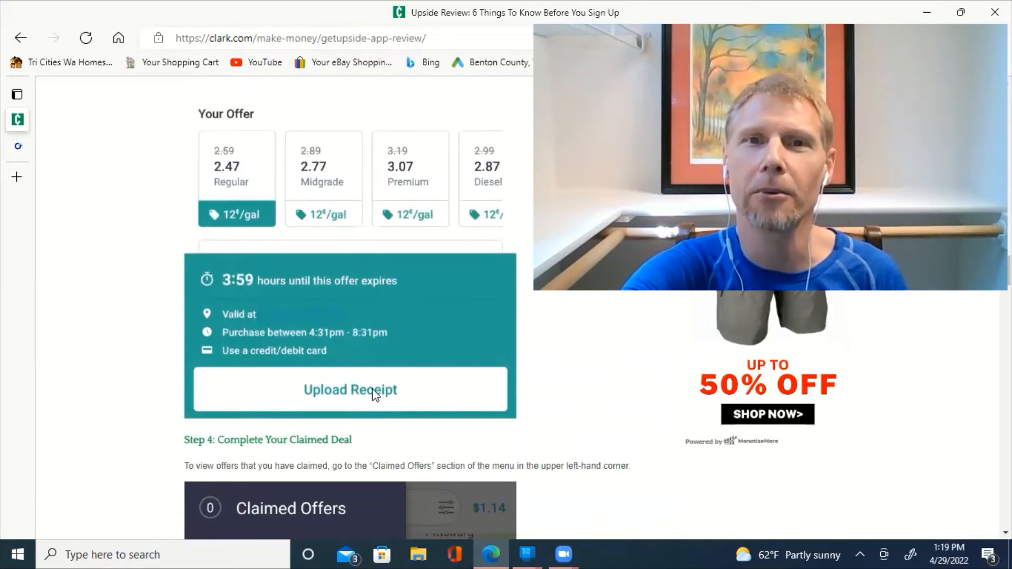
pyautogui.moveTo(373, 403)
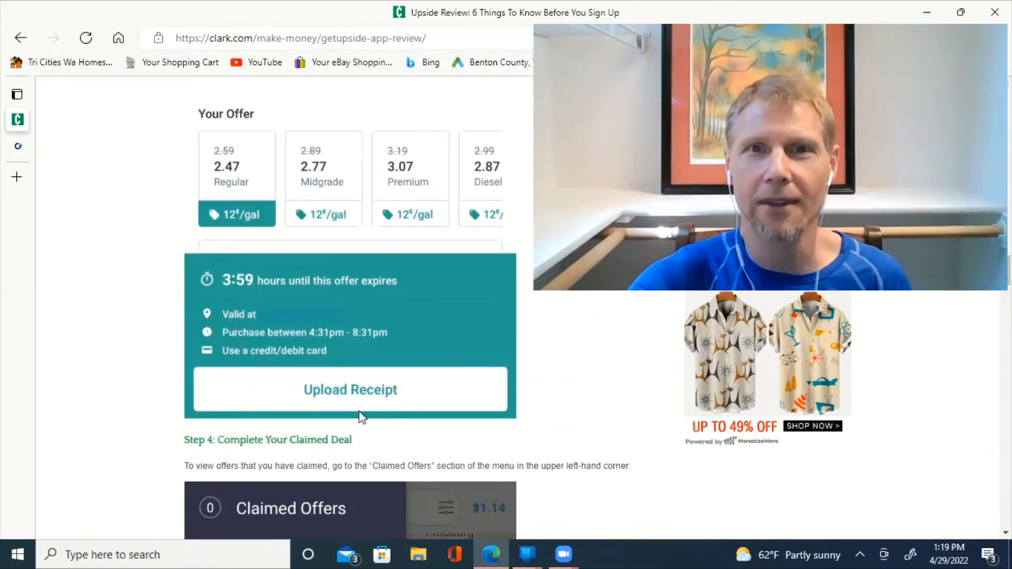
pyautogui.moveTo(382, 424)
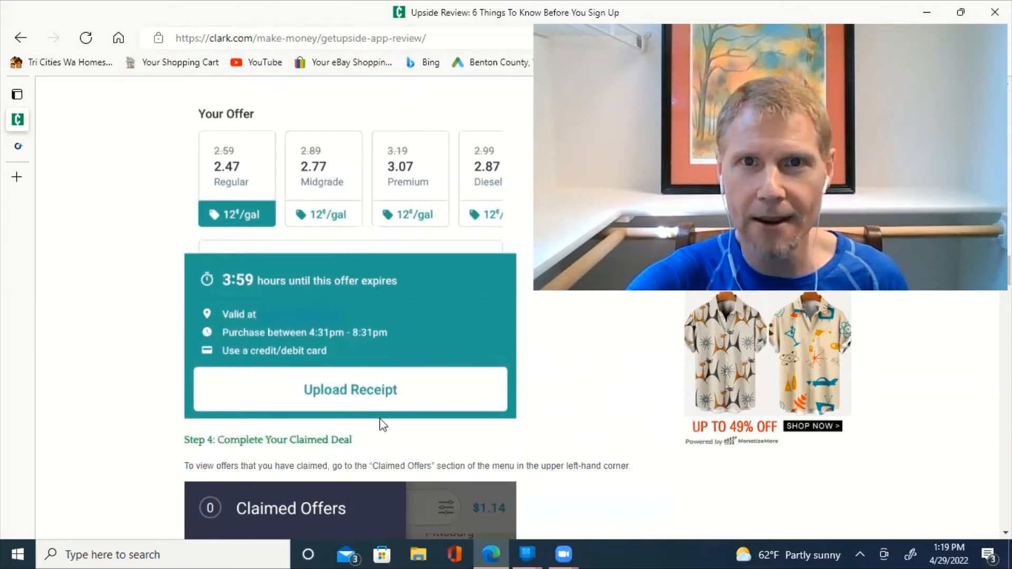
pyautogui.scroll(-3)
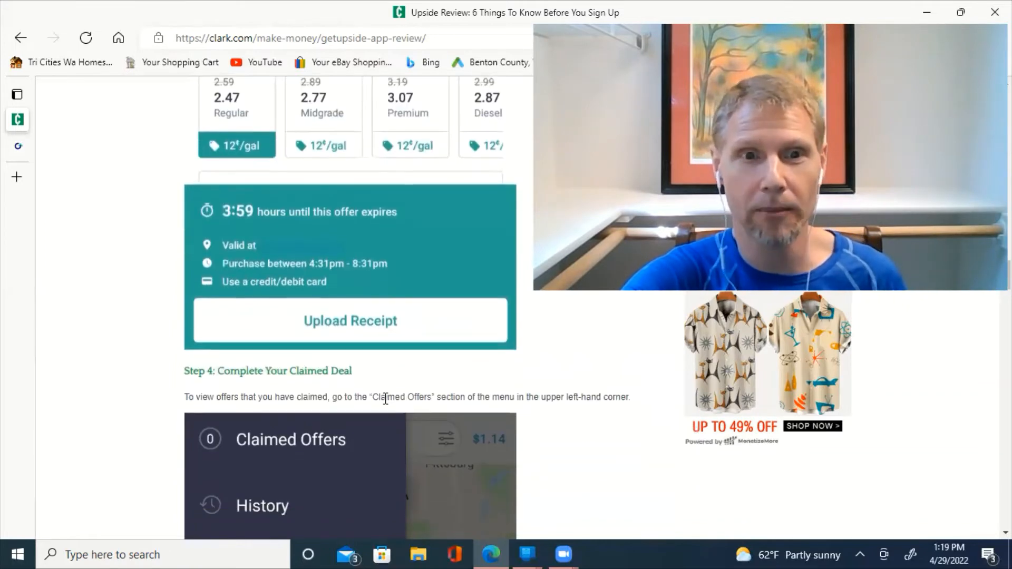
pyautogui.scroll(-3)
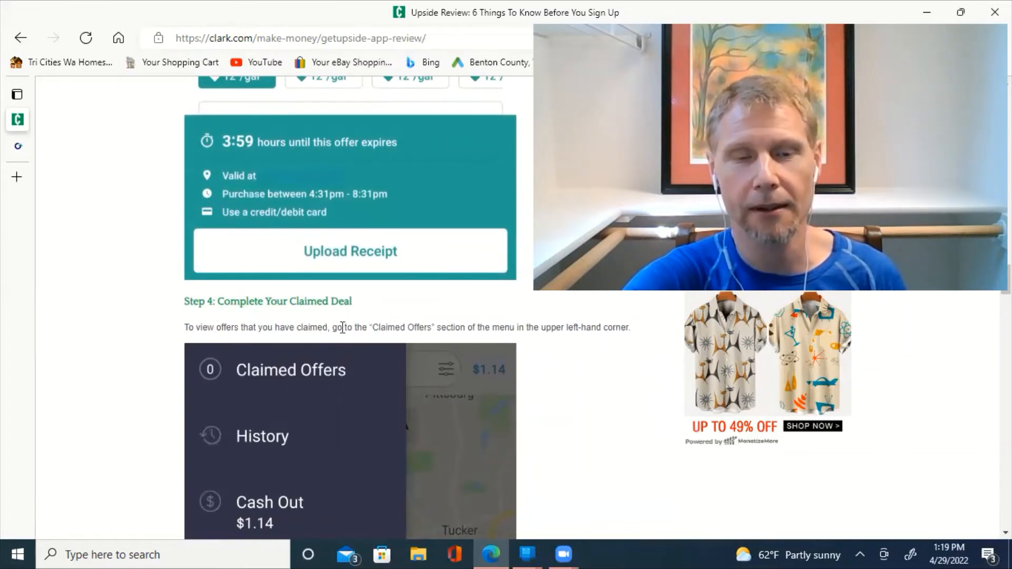
pyautogui.scroll(-3)
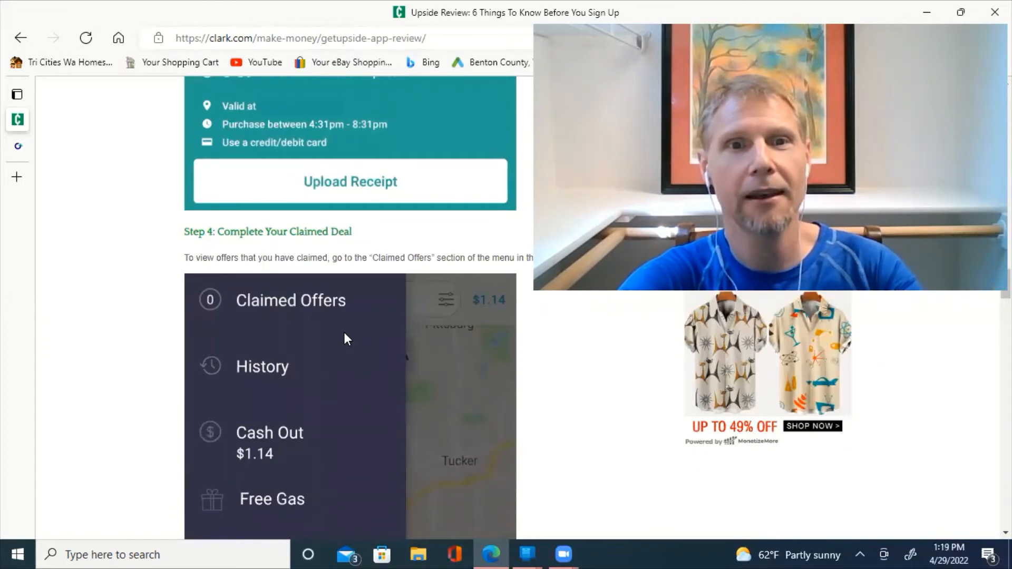
pyautogui.moveTo(342, 334)
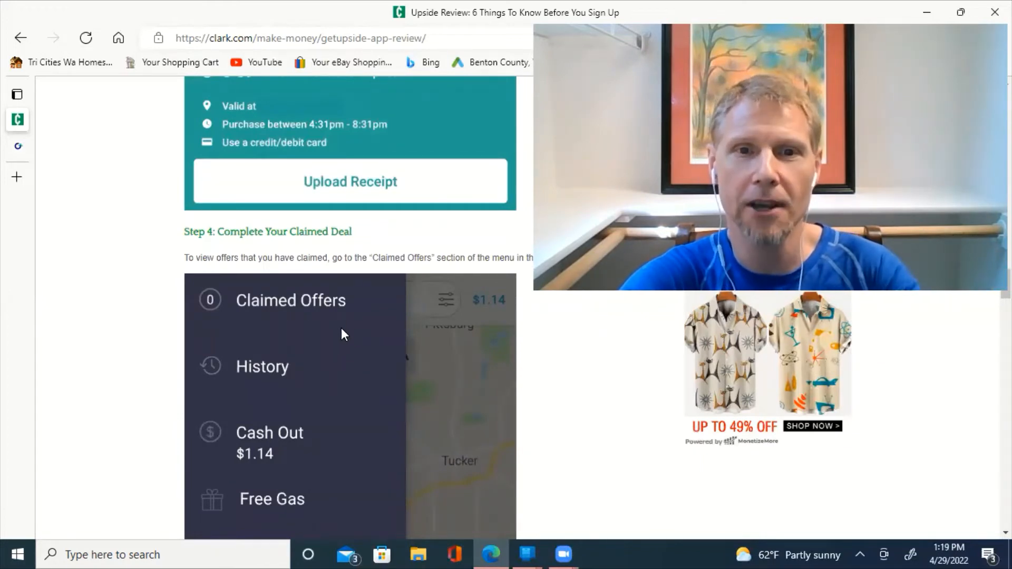
pyautogui.scroll(-3)
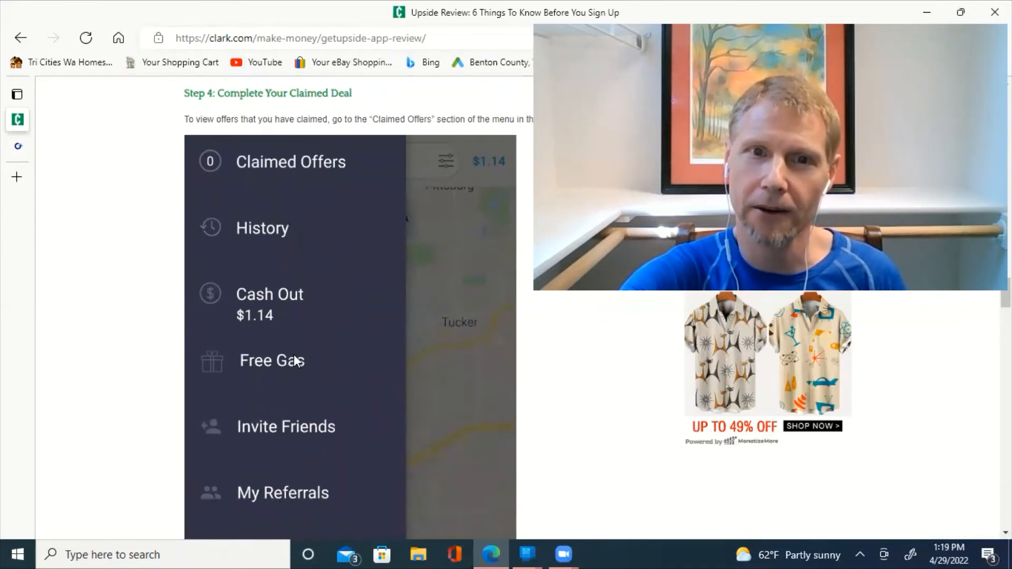
pyautogui.moveTo(520, 180)
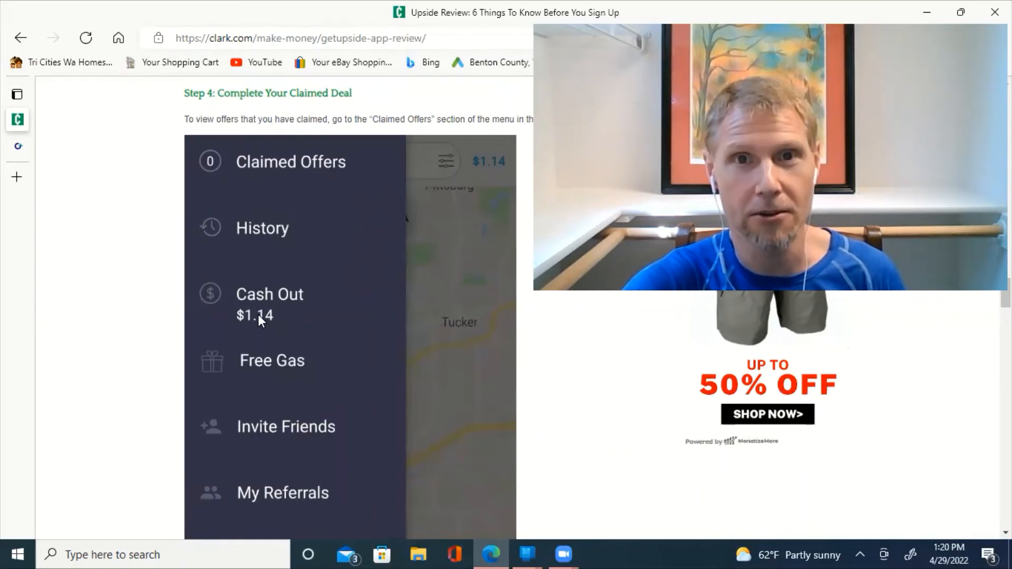
pyautogui.moveTo(244, 324)
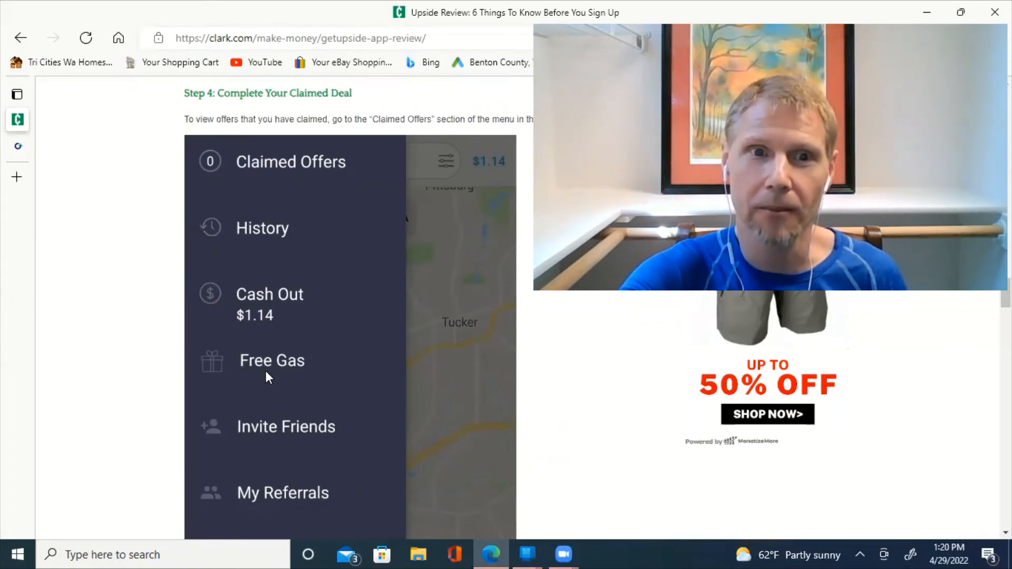
pyautogui.scroll(-3)
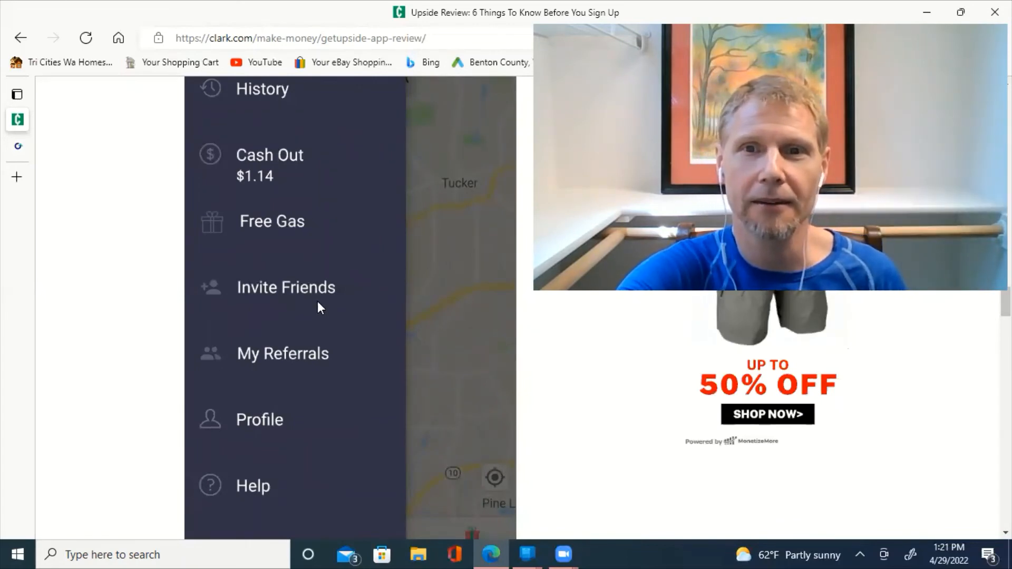
pyautogui.moveTo(342, 320)
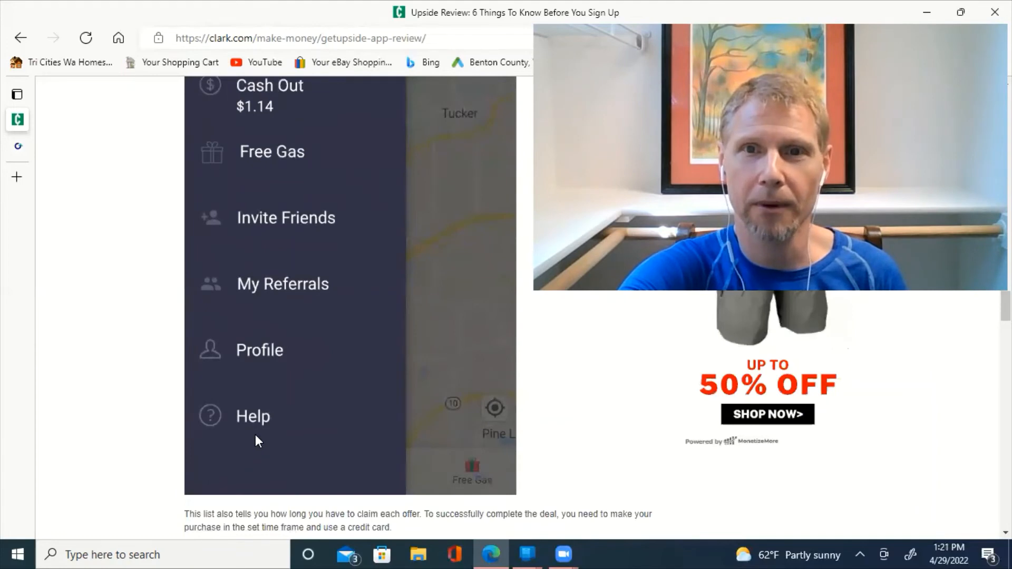
pyautogui.scroll(-3)
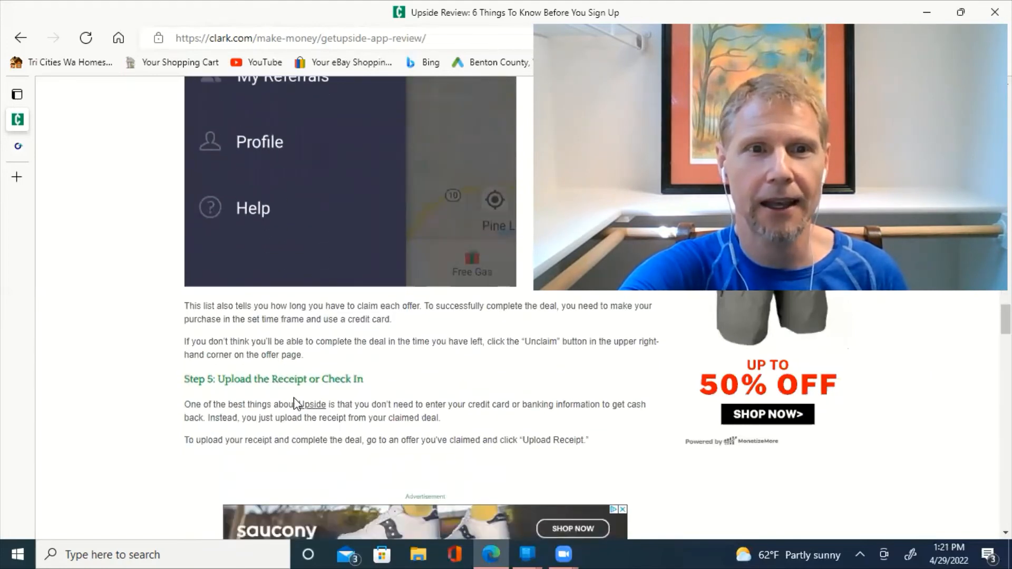
pyautogui.scroll(-3)
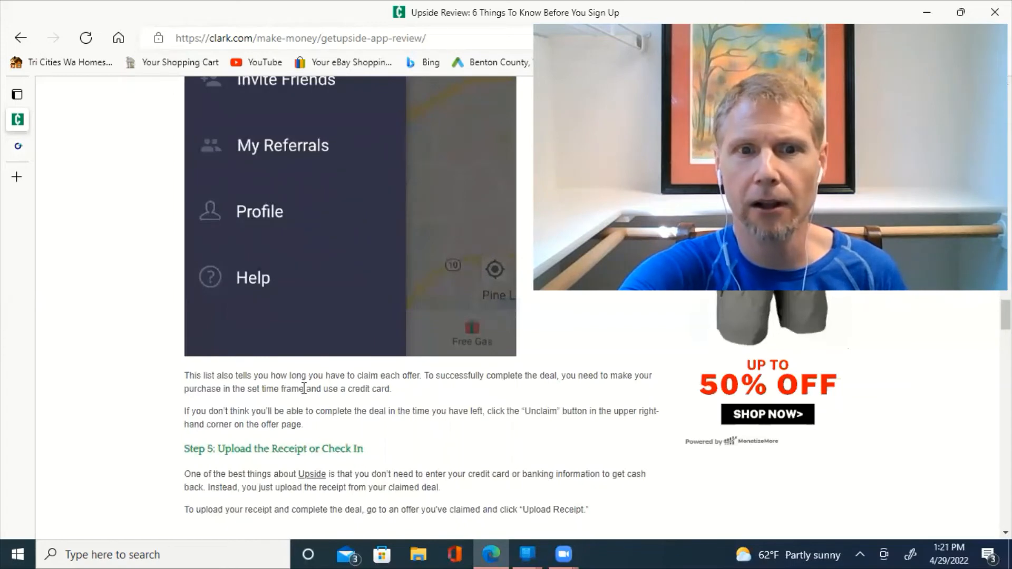
pyautogui.moveTo(452, 414)
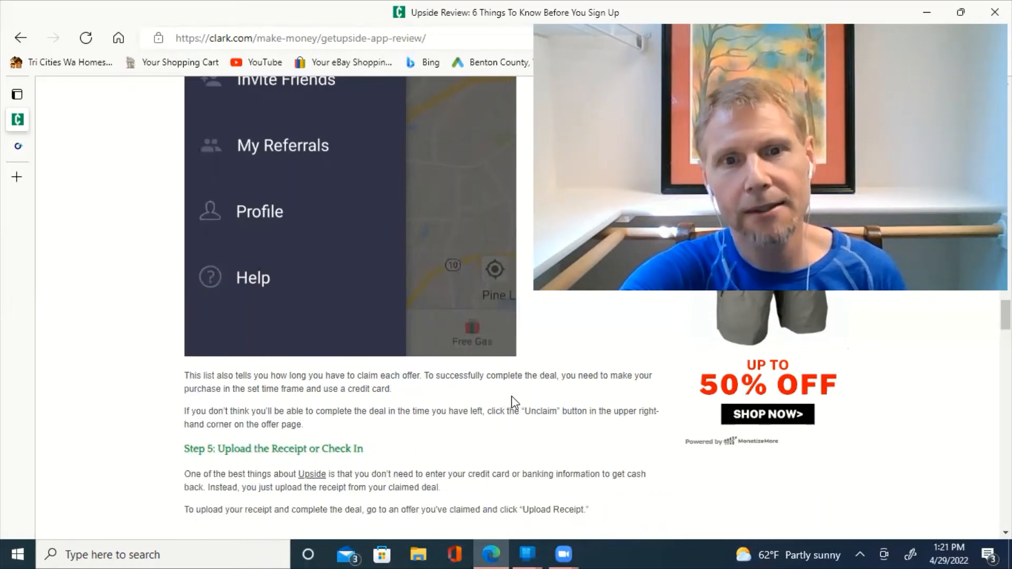
pyautogui.moveTo(520, 374)
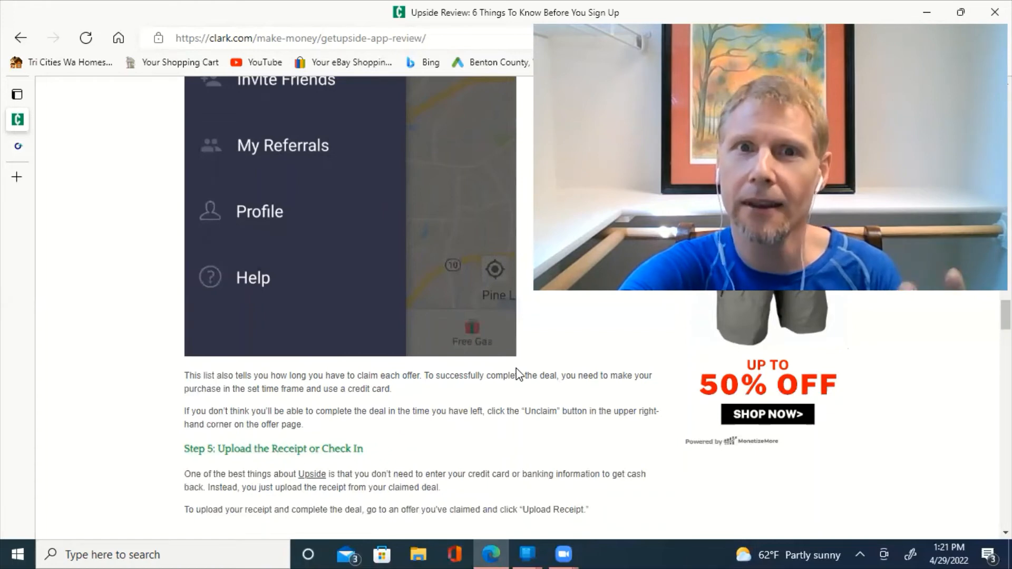
pyautogui.moveTo(587, 394)
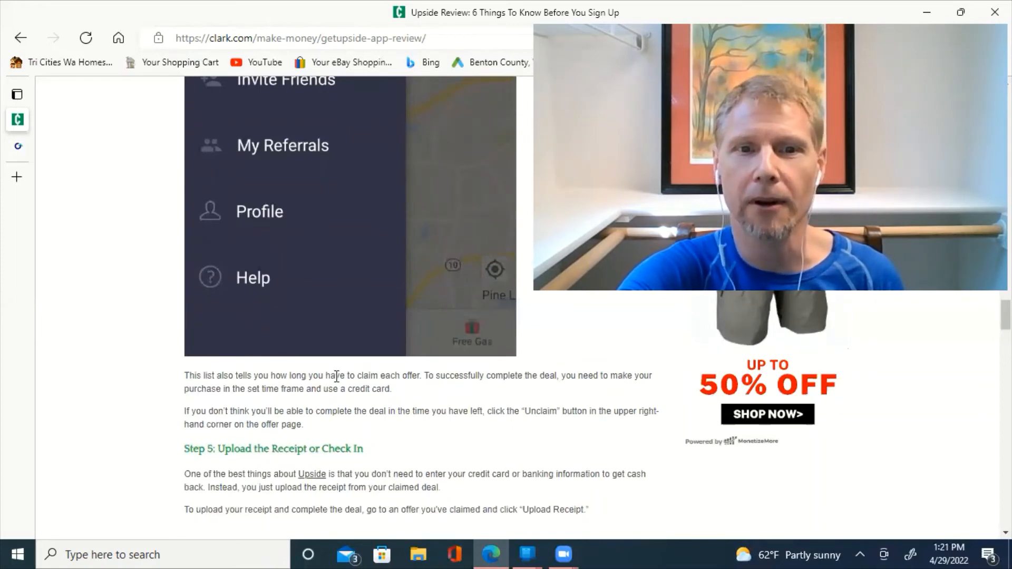
pyautogui.moveTo(424, 407)
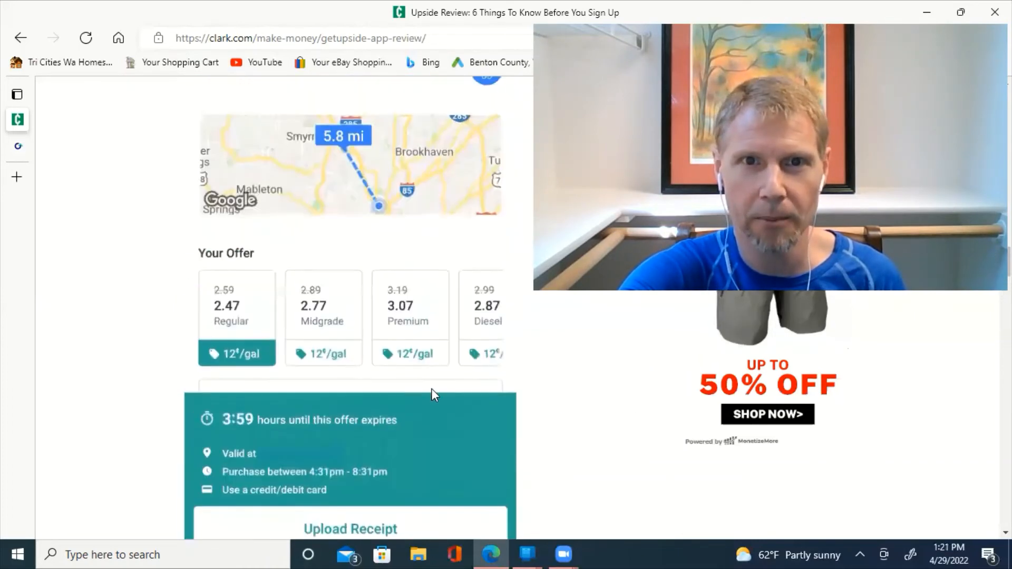
pyautogui.scroll(-3)
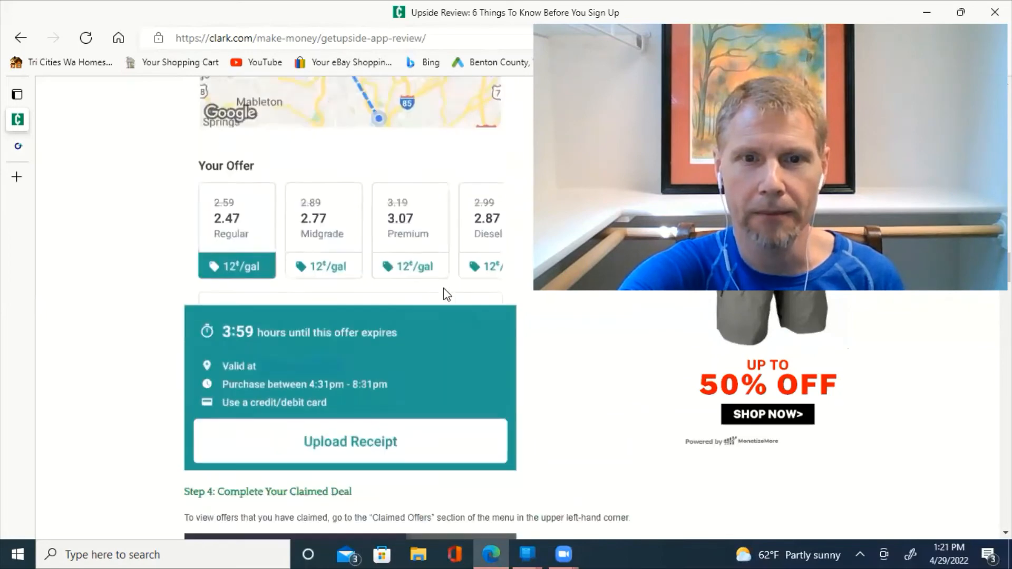
pyautogui.scroll(-3)
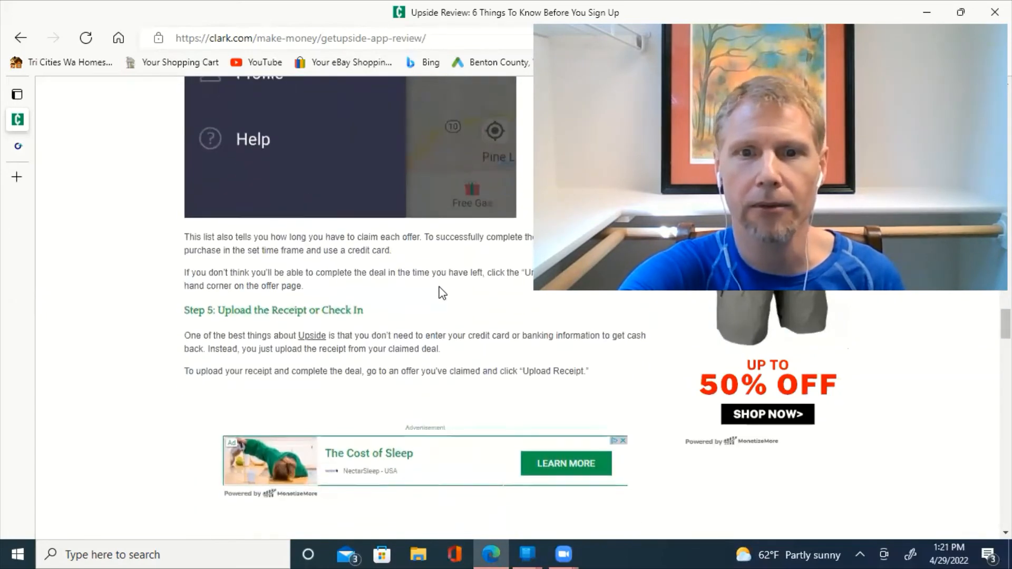
pyautogui.scroll(-3)
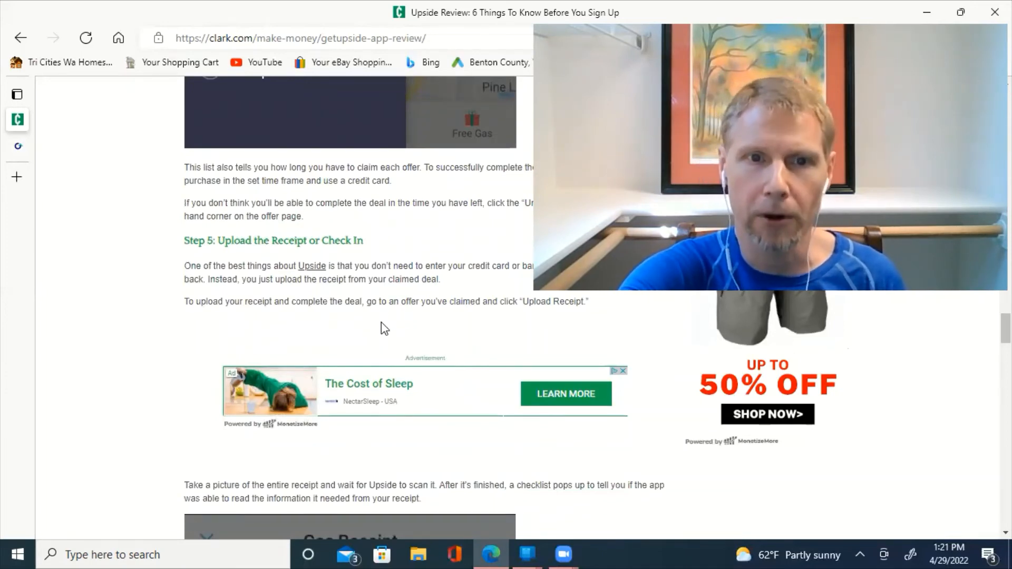
pyautogui.scroll(-3)
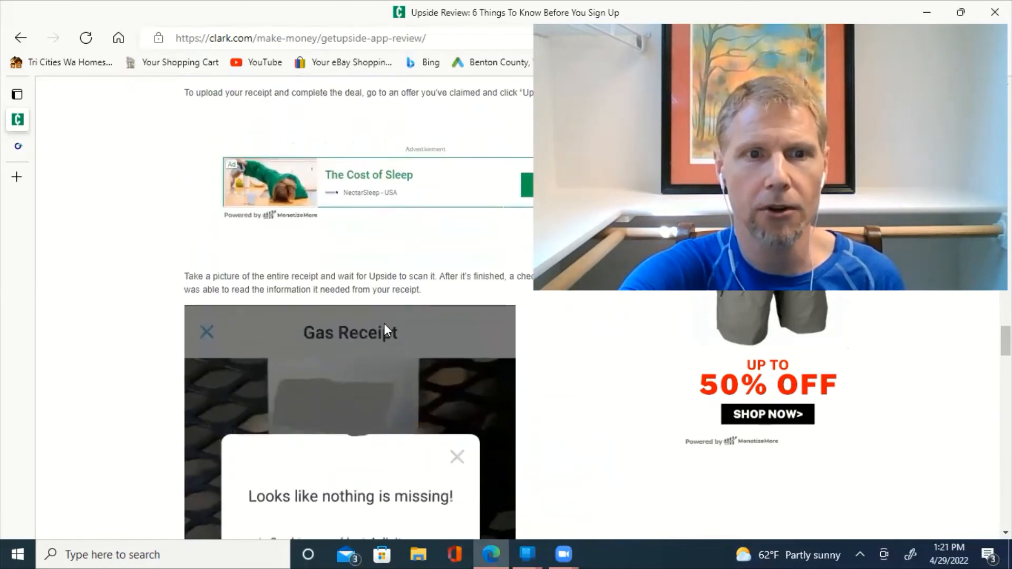
pyautogui.scroll(-3)
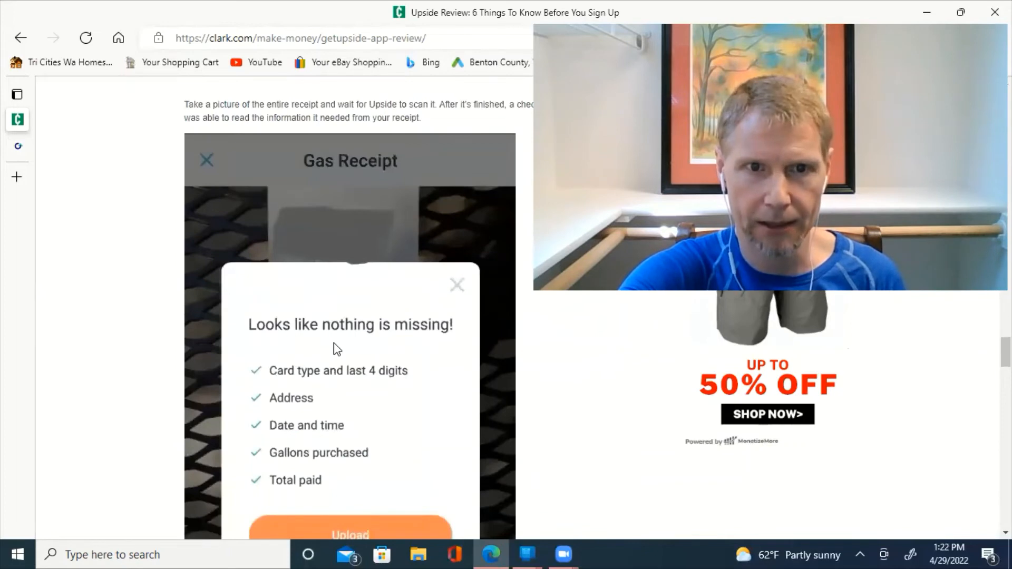
pyautogui.moveTo(345, 166)
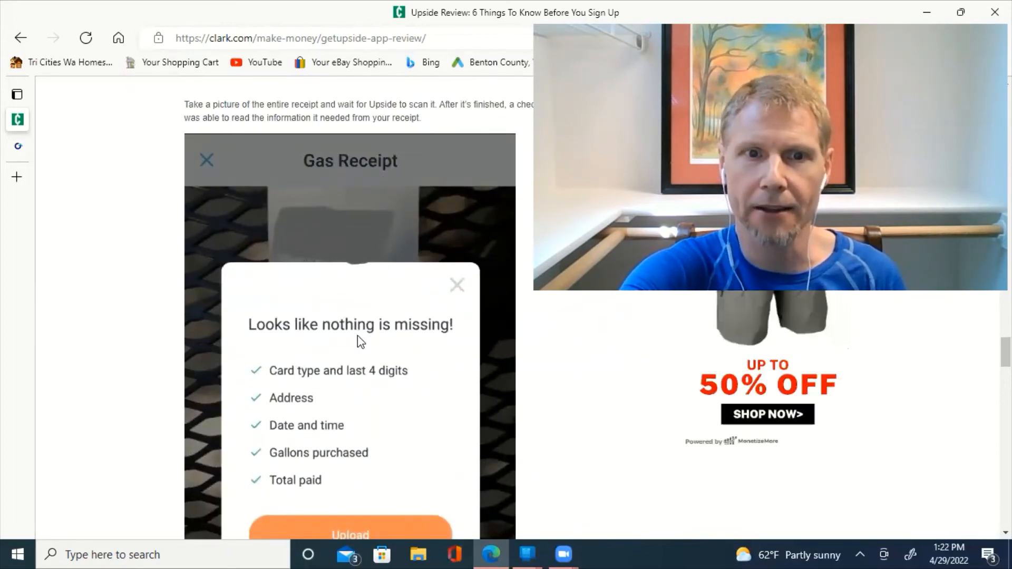
pyautogui.scroll(-3)
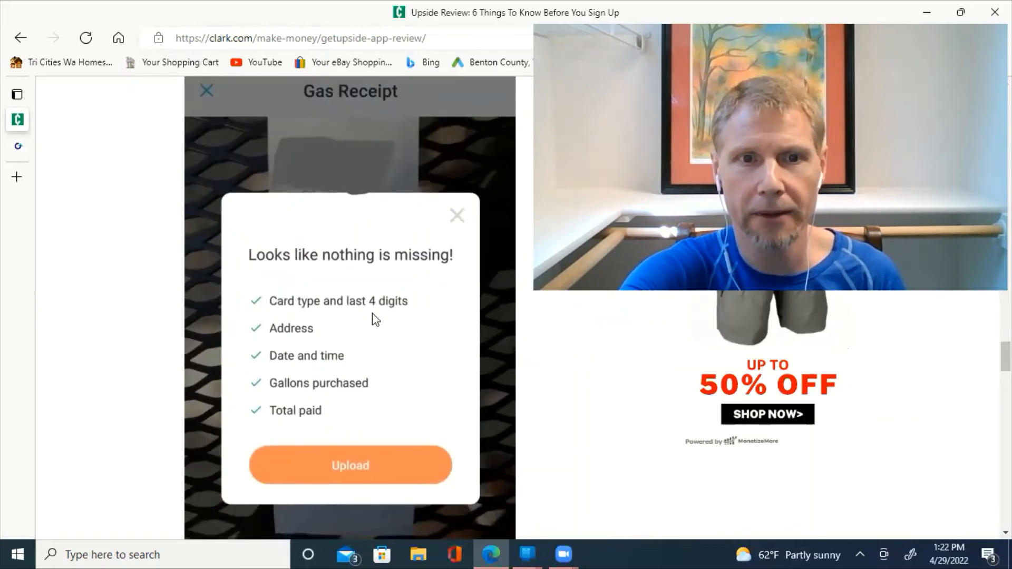
pyautogui.moveTo(368, 314)
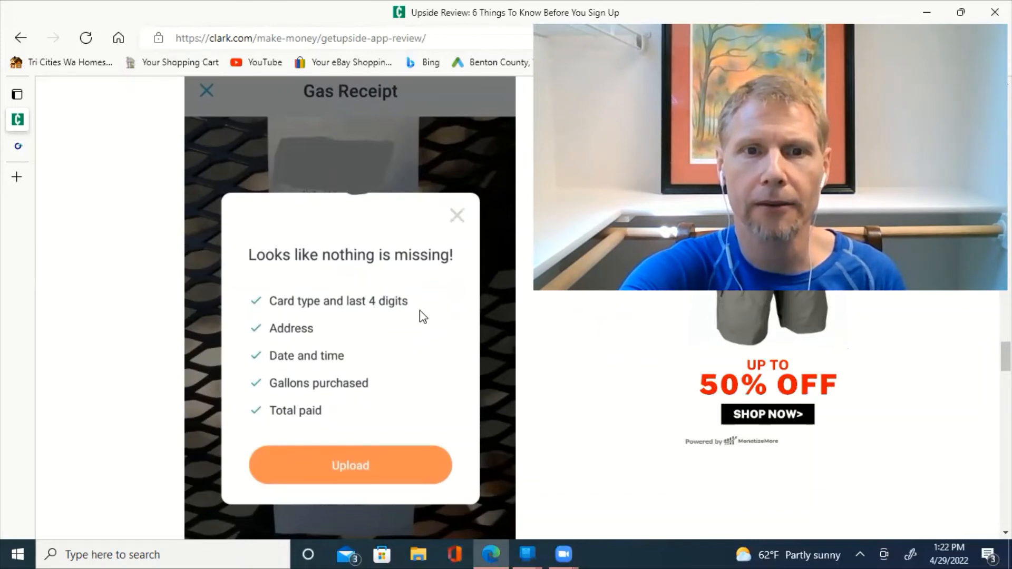
pyautogui.moveTo(257, 377)
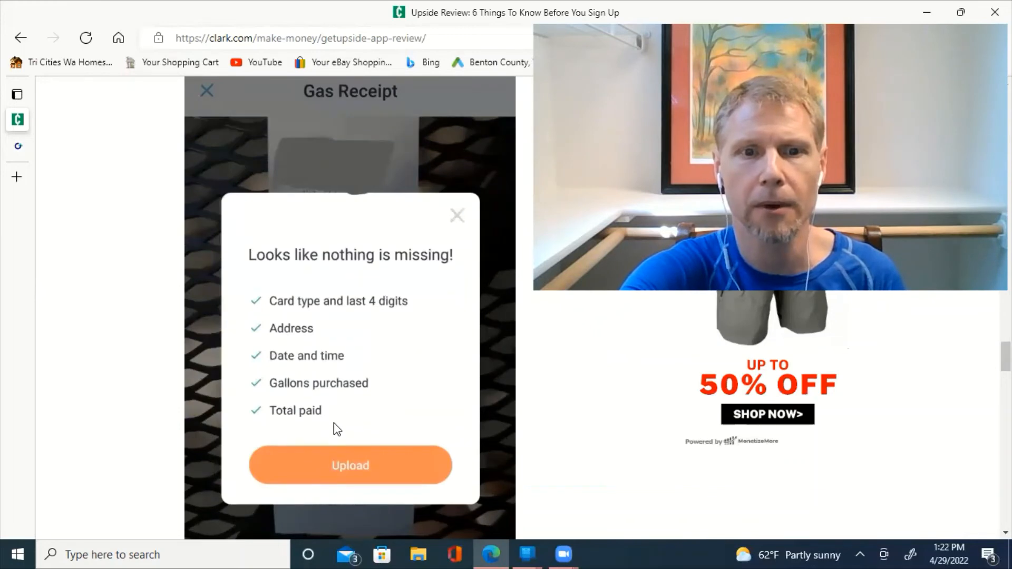
pyautogui.moveTo(394, 486)
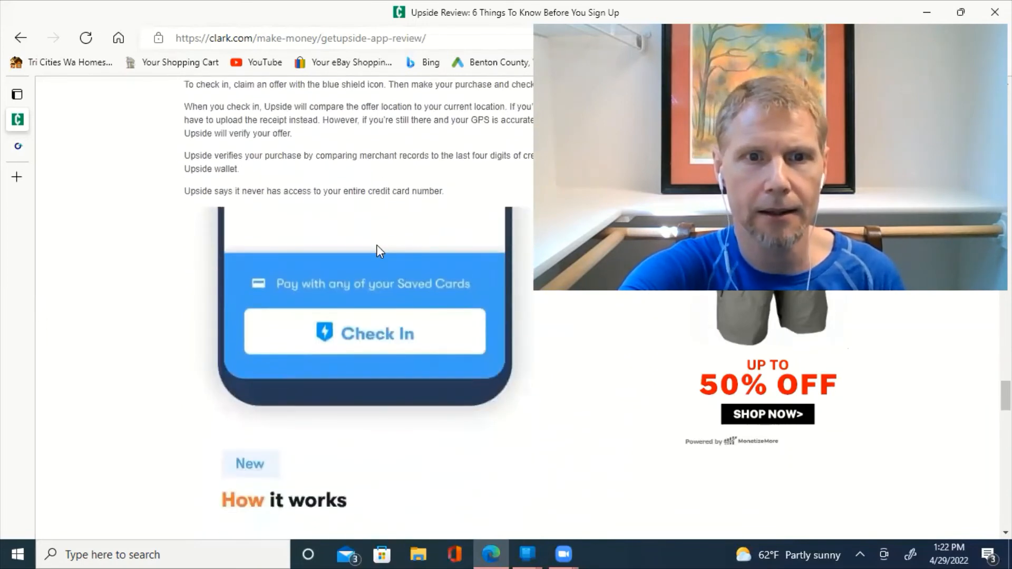
pyautogui.scroll(-3)
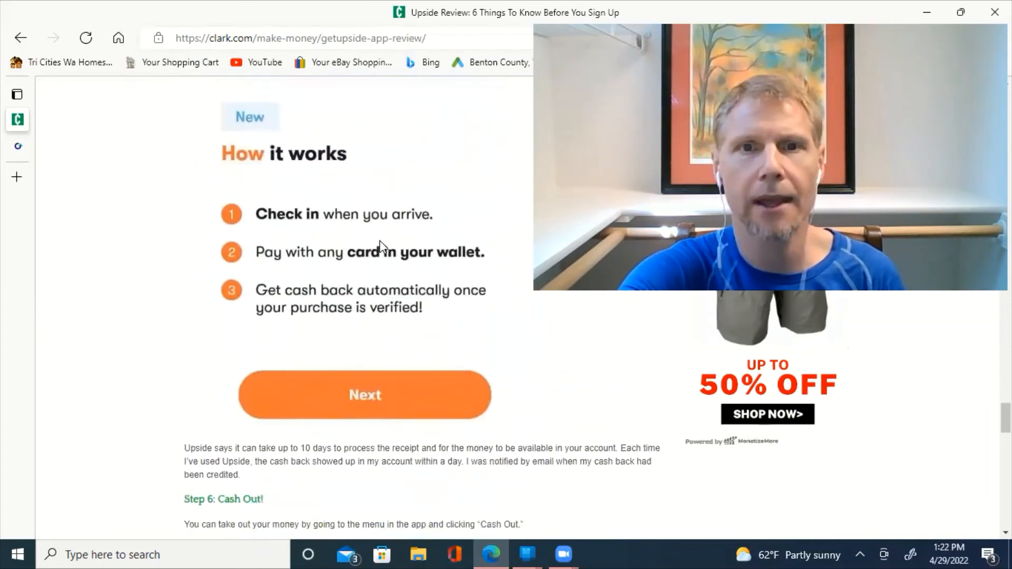
pyautogui.scroll(-3)
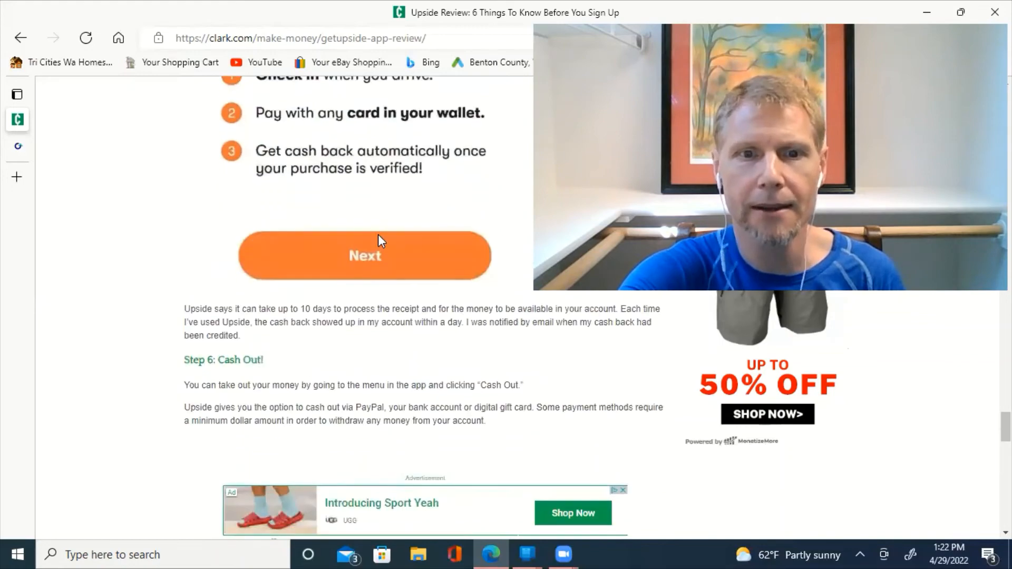
pyautogui.scroll(-3)
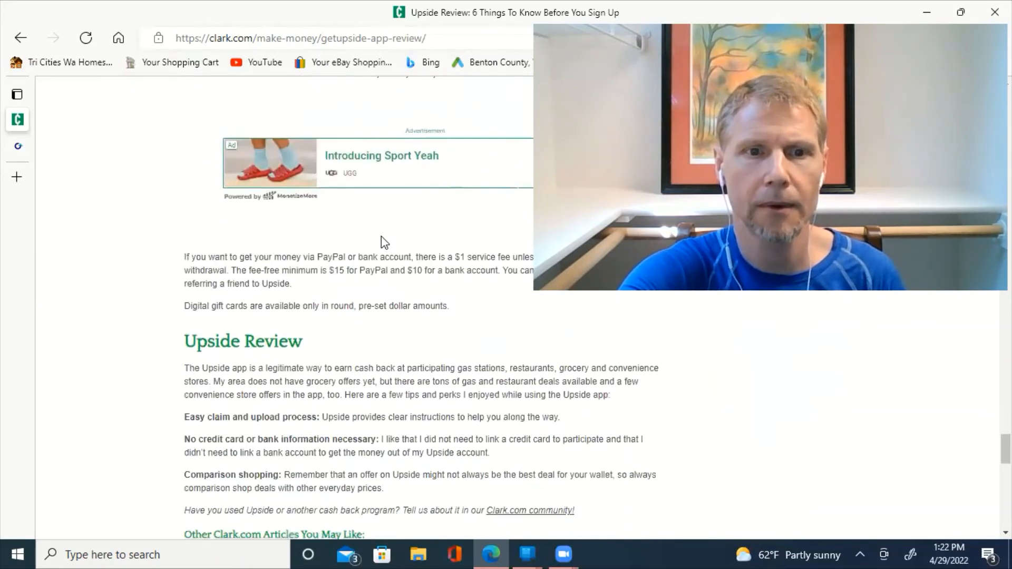
pyautogui.scroll(-3)
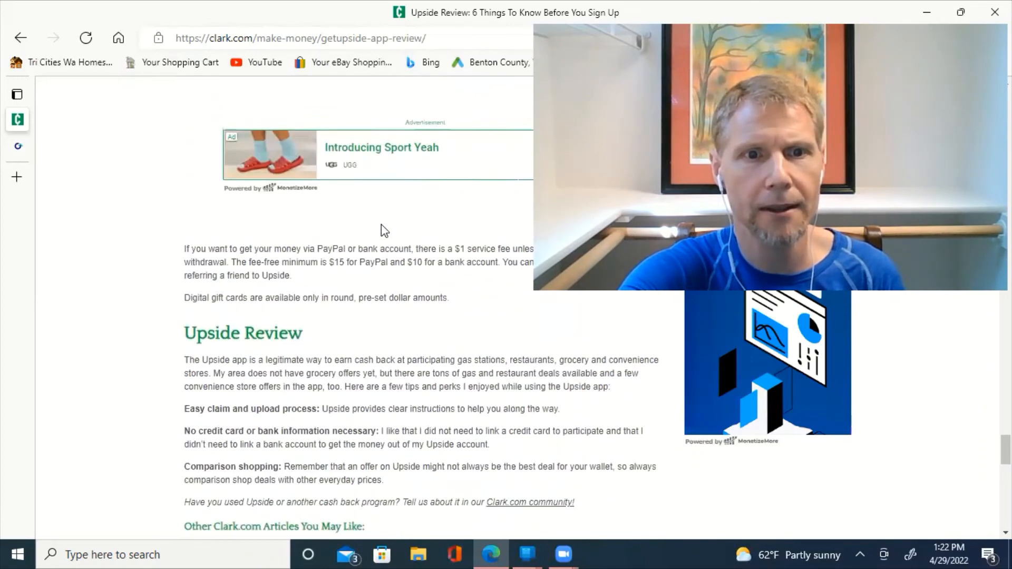
pyautogui.scroll(-3)
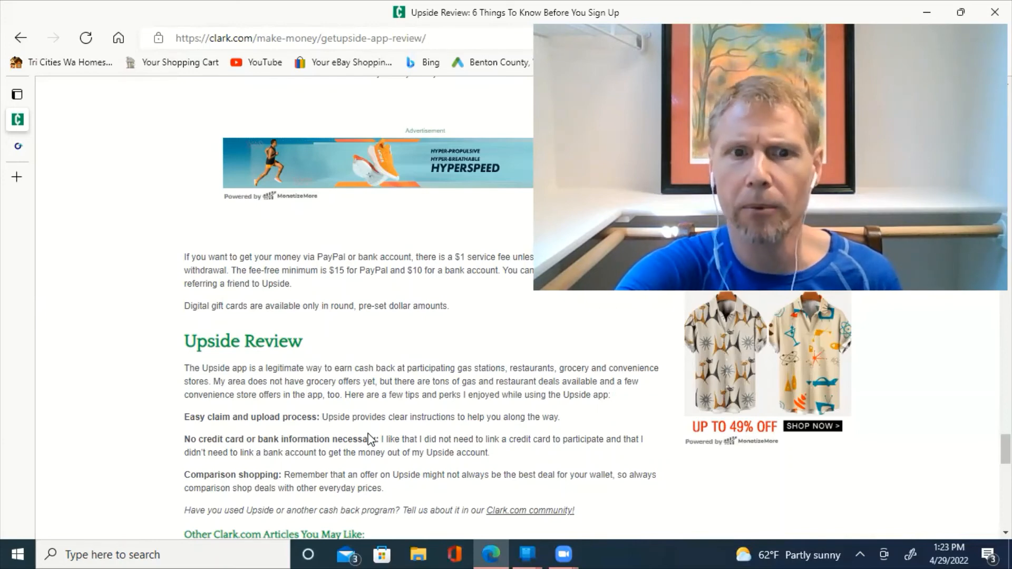
pyautogui.moveTo(388, 438)
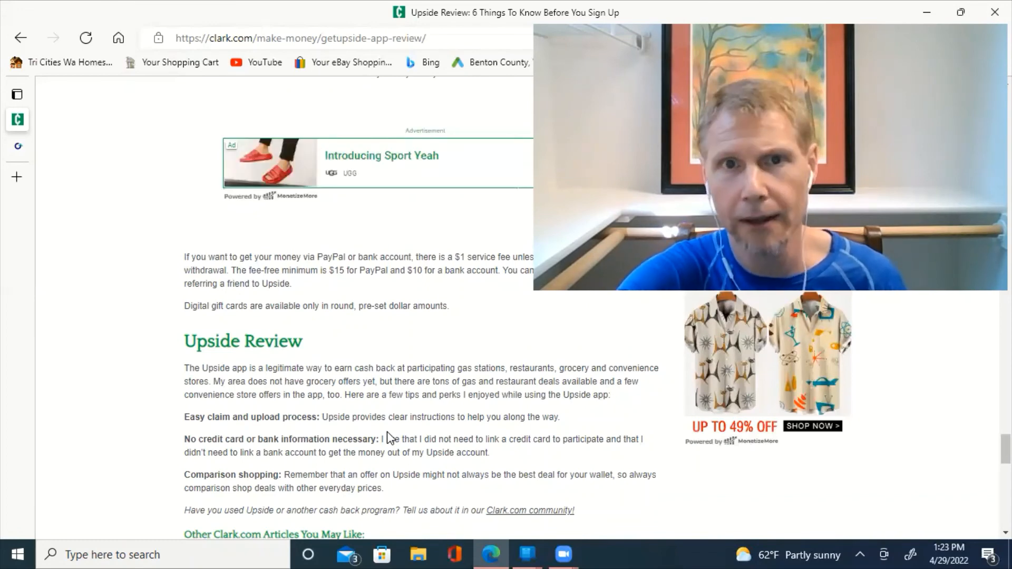
pyautogui.scroll(-3)
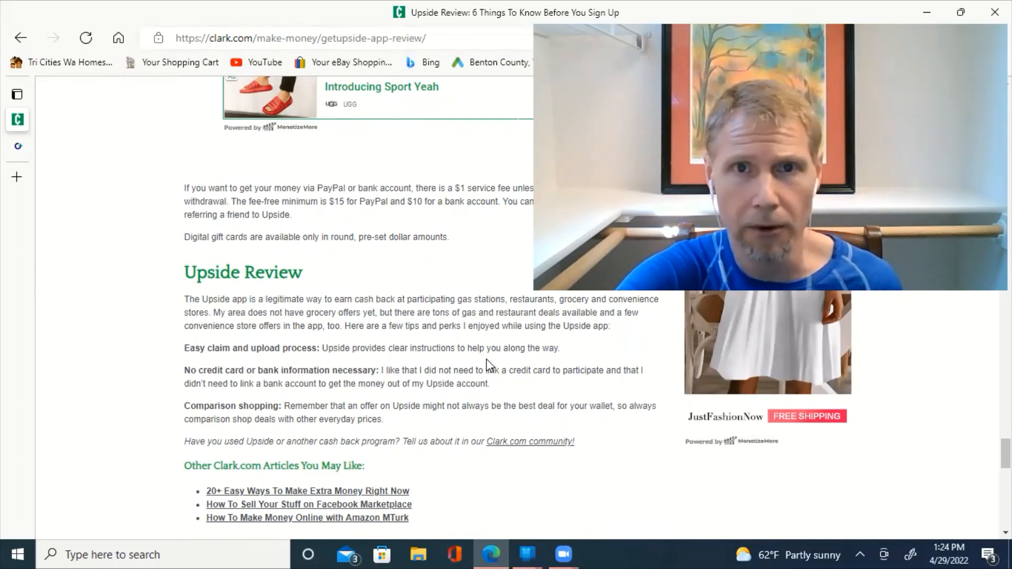
pyautogui.scroll(-3)
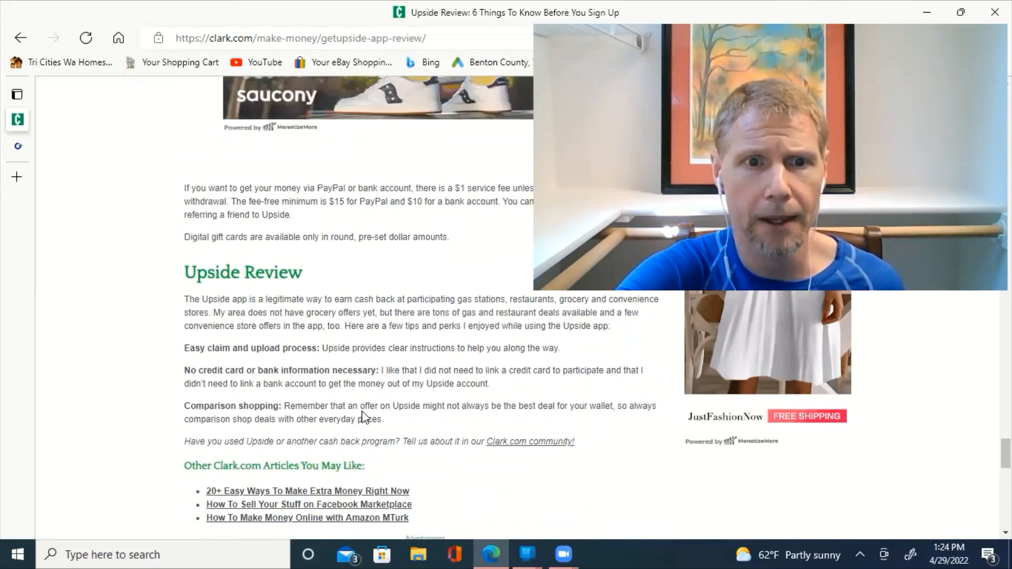
pyautogui.scroll(-3)
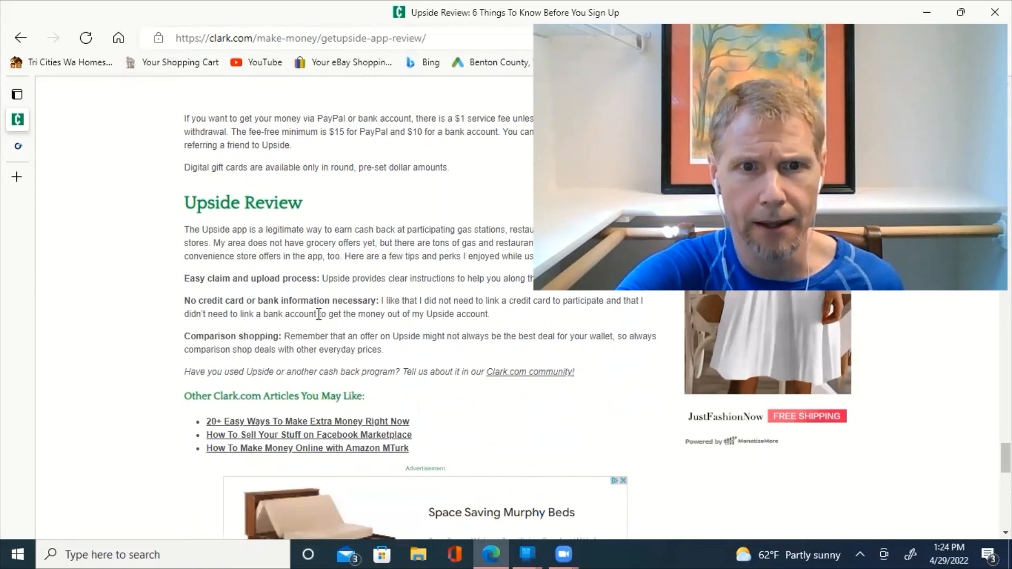